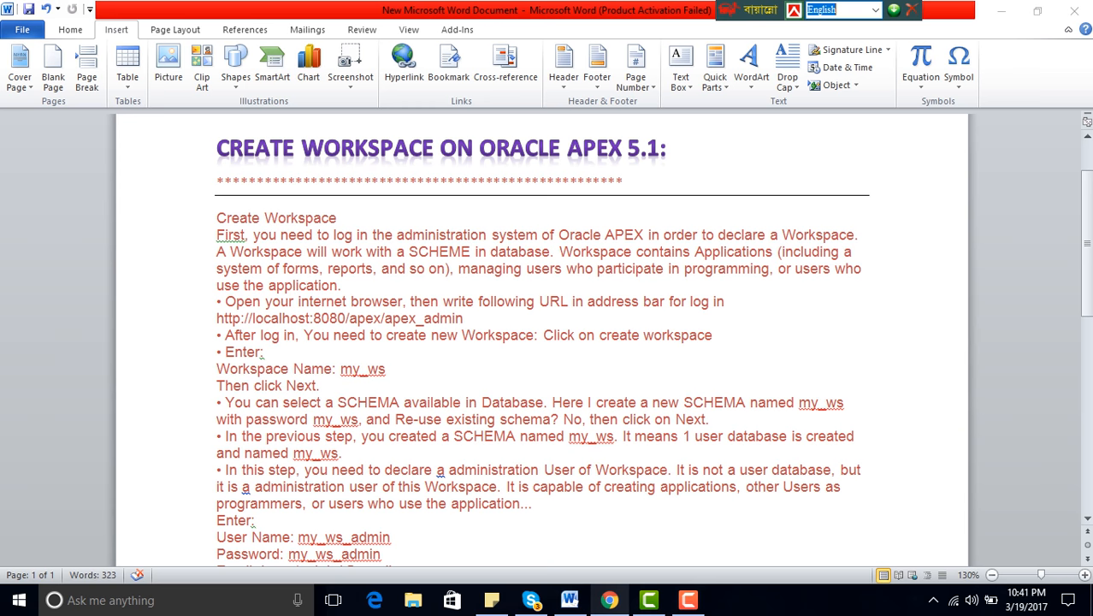
Step: Switch from the Word tutorial notes to a blank Chrome tab
{"action": "left_click", "coordinate": [608, 599]}
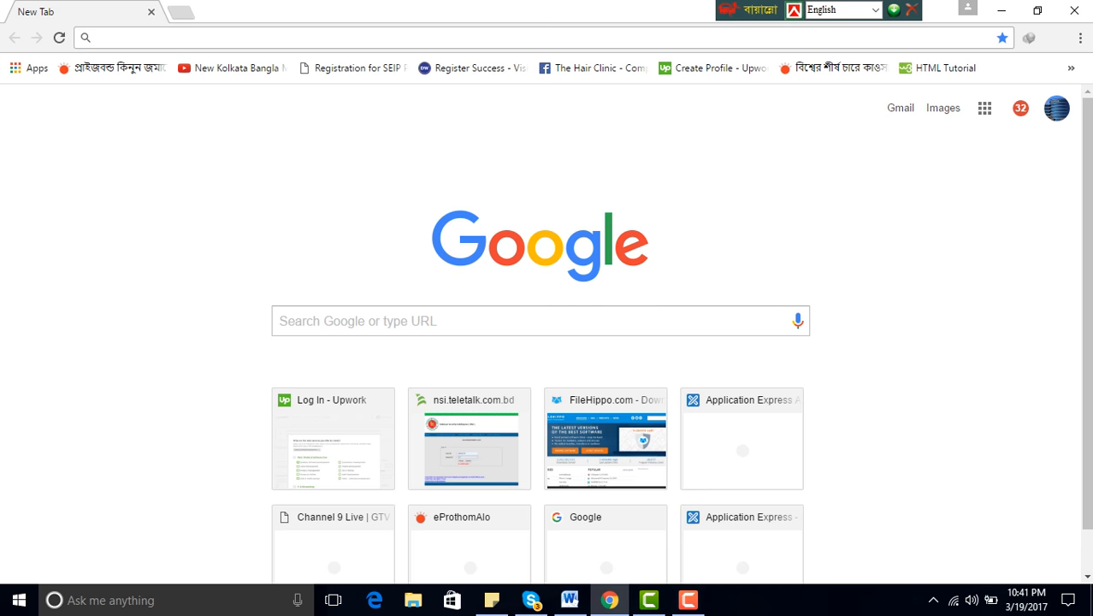
{"action": "left_click", "coordinate": [568, 599]}
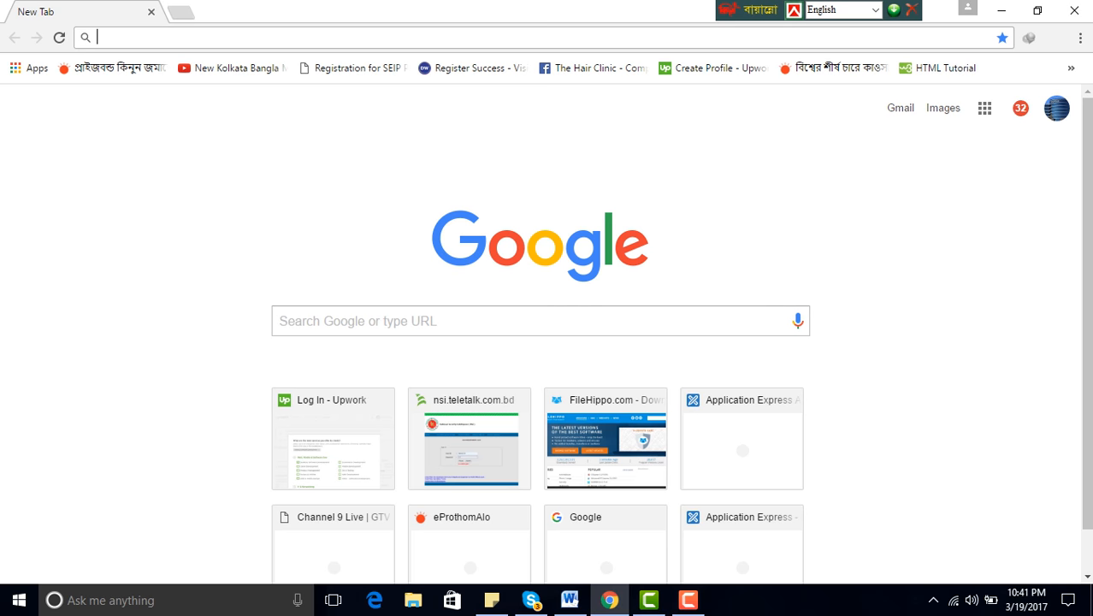
{"action": "type", "text": "http://localhost:8080/apex/apex_admin"}
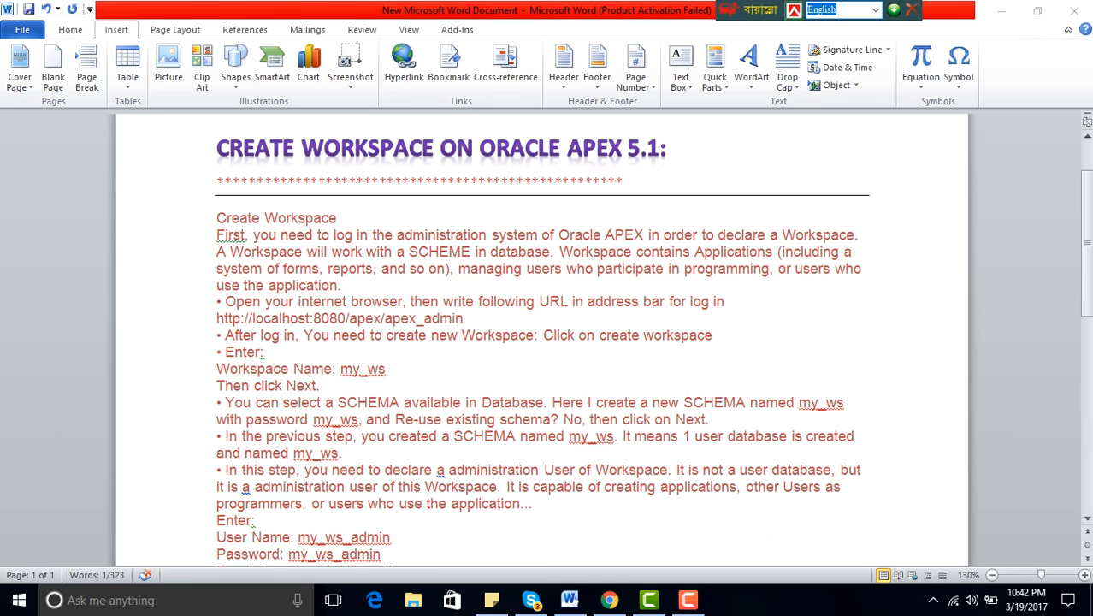
{"action": "left_click", "coordinate": [609, 599]}
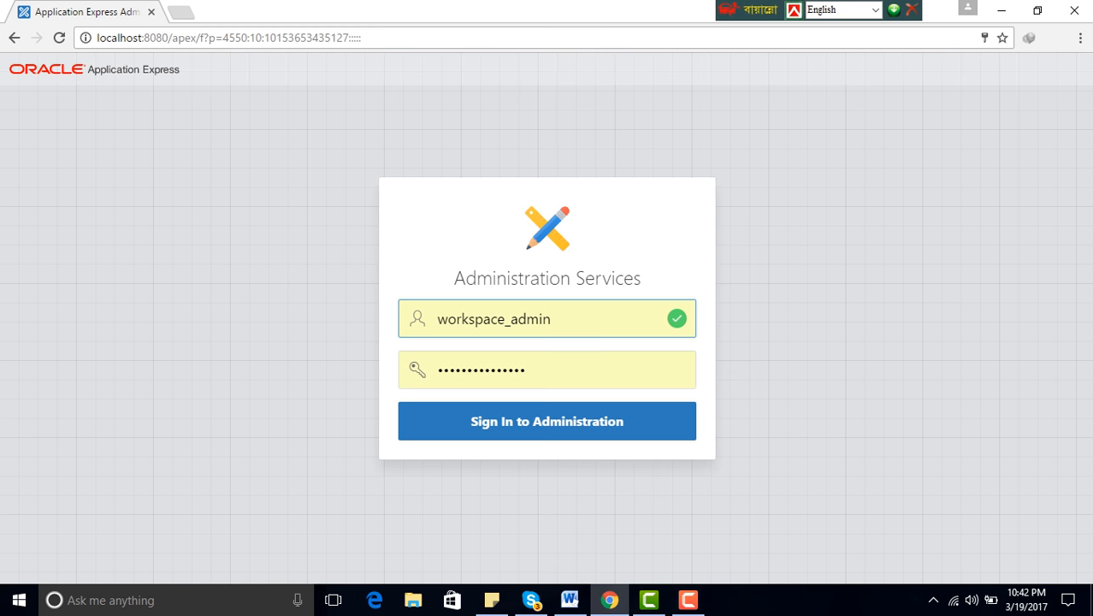
Step: Sign in to Administration Services as 'aper' with the admin password
{"action": "left_click", "coordinate": [546, 319]}
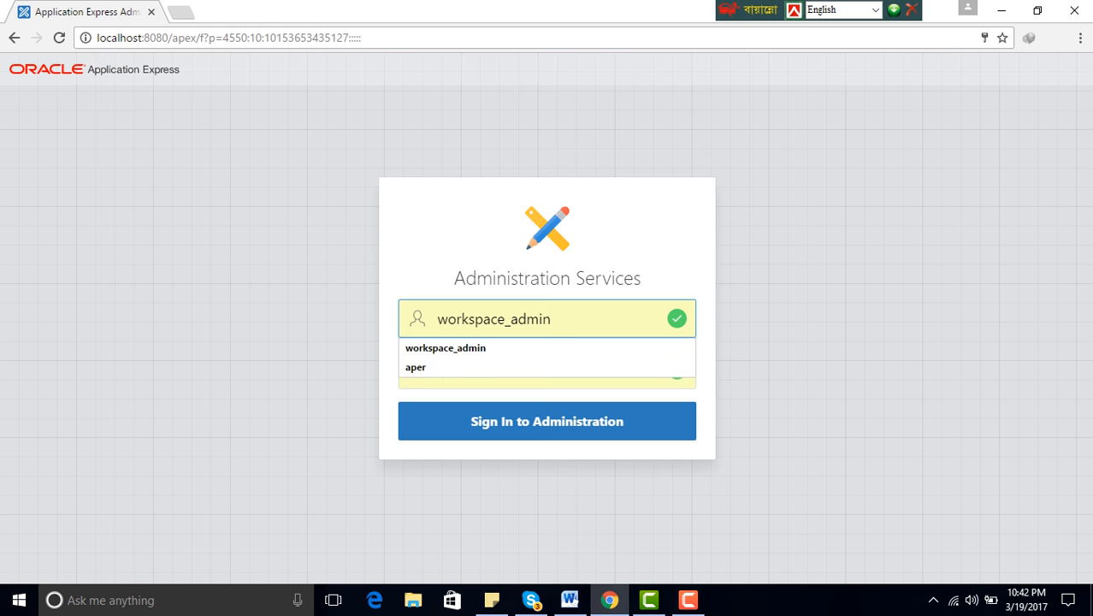
{"action": "left_click", "coordinate": [547, 318]}
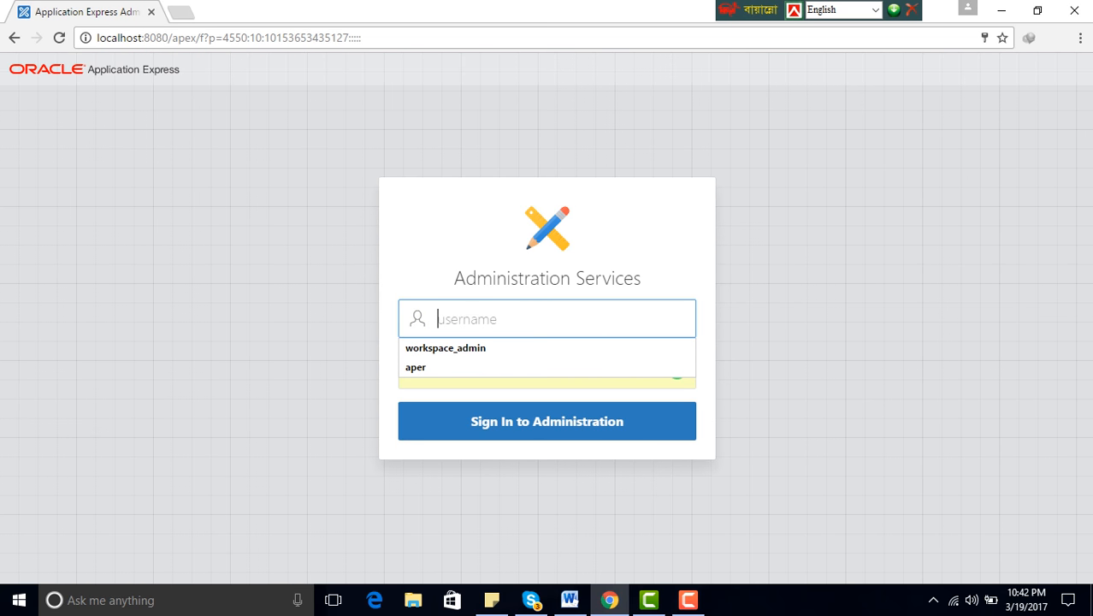
{"action": "type", "text": "aper"}
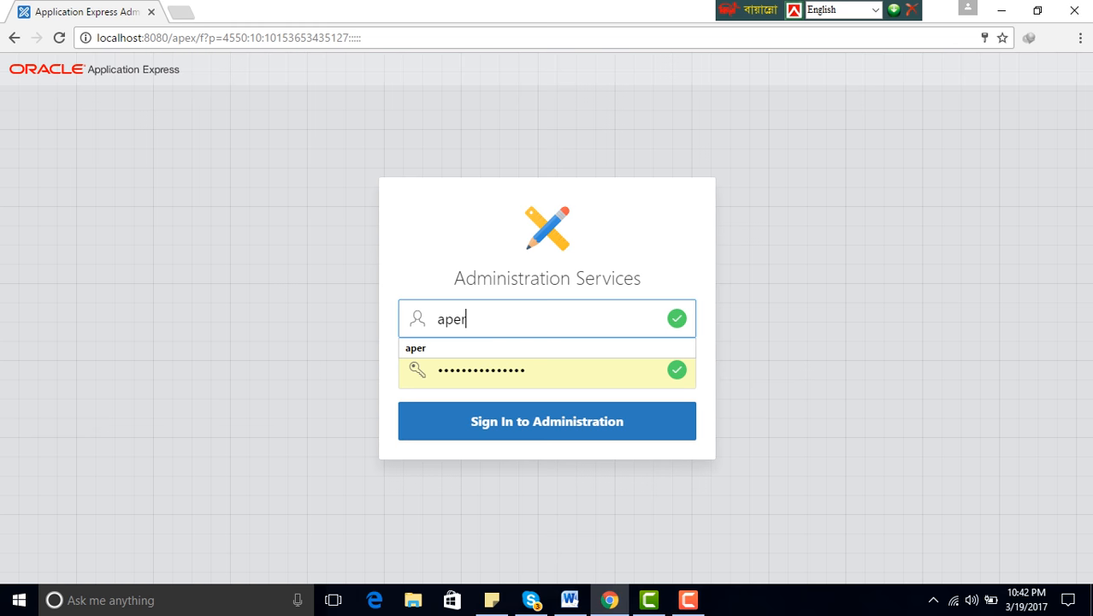
{"action": "left_click", "coordinate": [546, 369]}
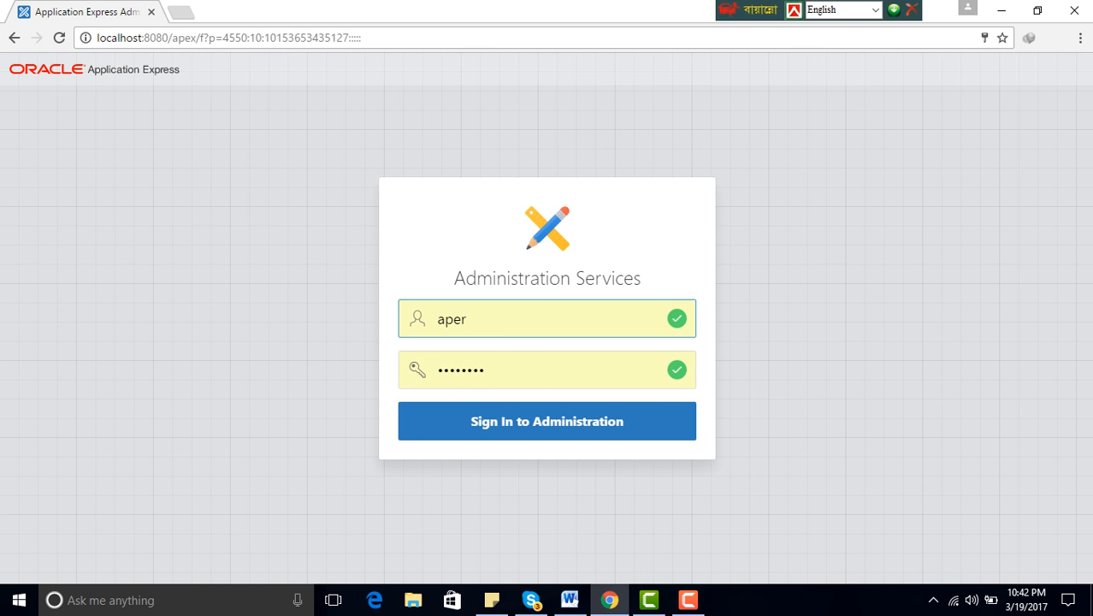
{"action": "left_click", "coordinate": [546, 421]}
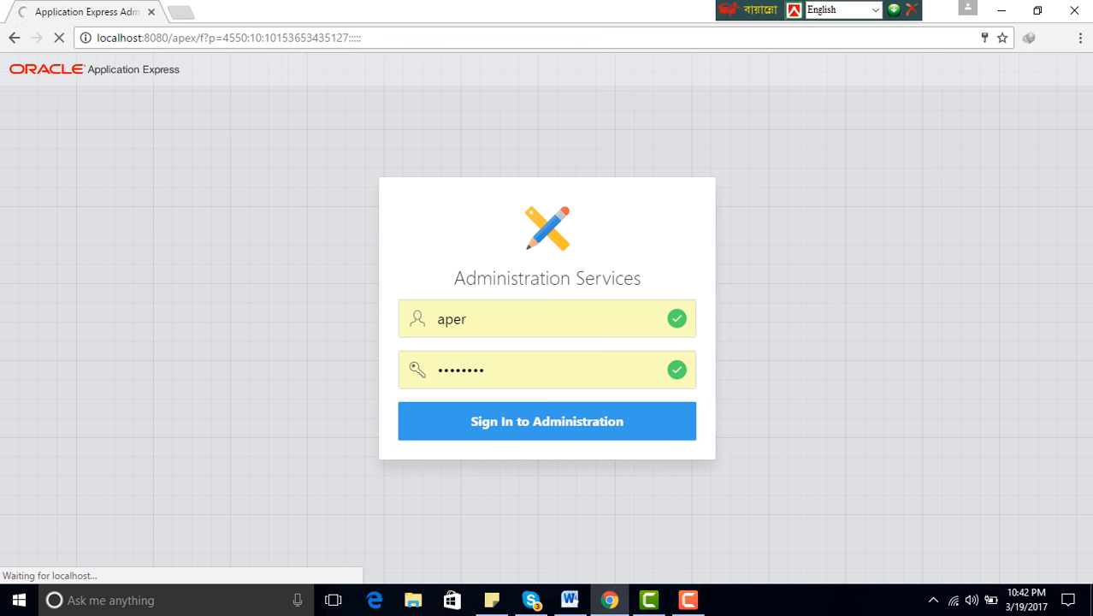
{"action": "left_click", "coordinate": [546, 420]}
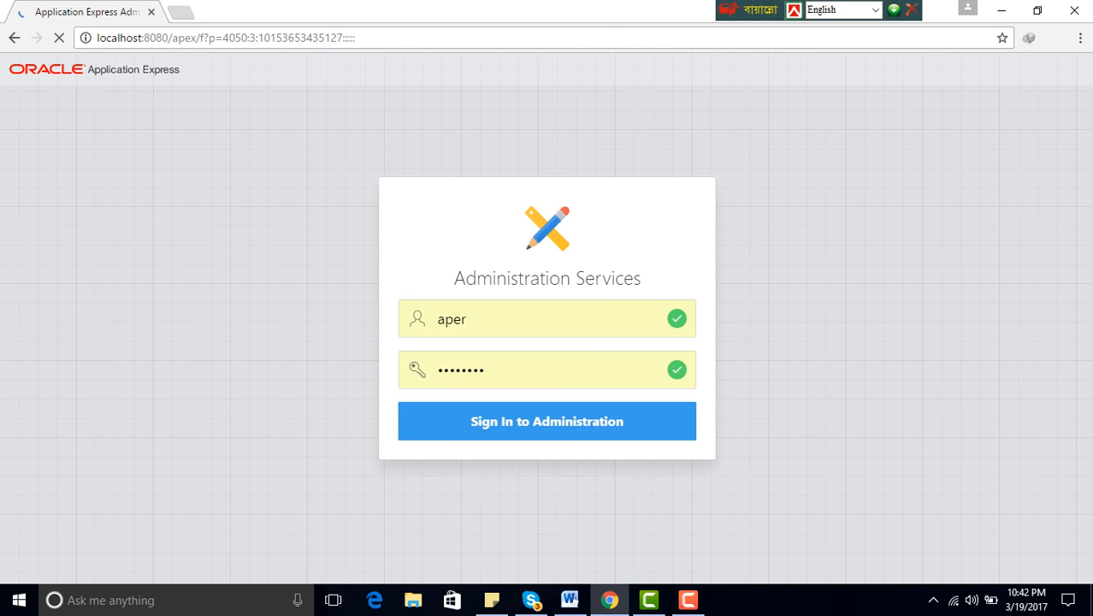
{"action": "left_click", "coordinate": [546, 420]}
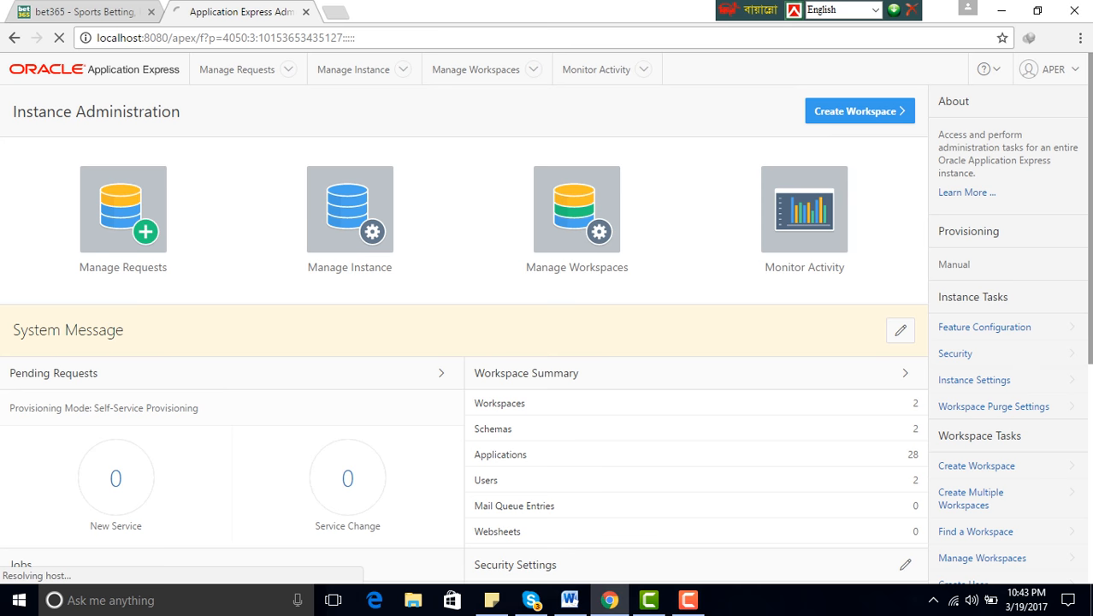
Step: Start creating a new workspace and name it my_ws
{"action": "left_click", "coordinate": [860, 111]}
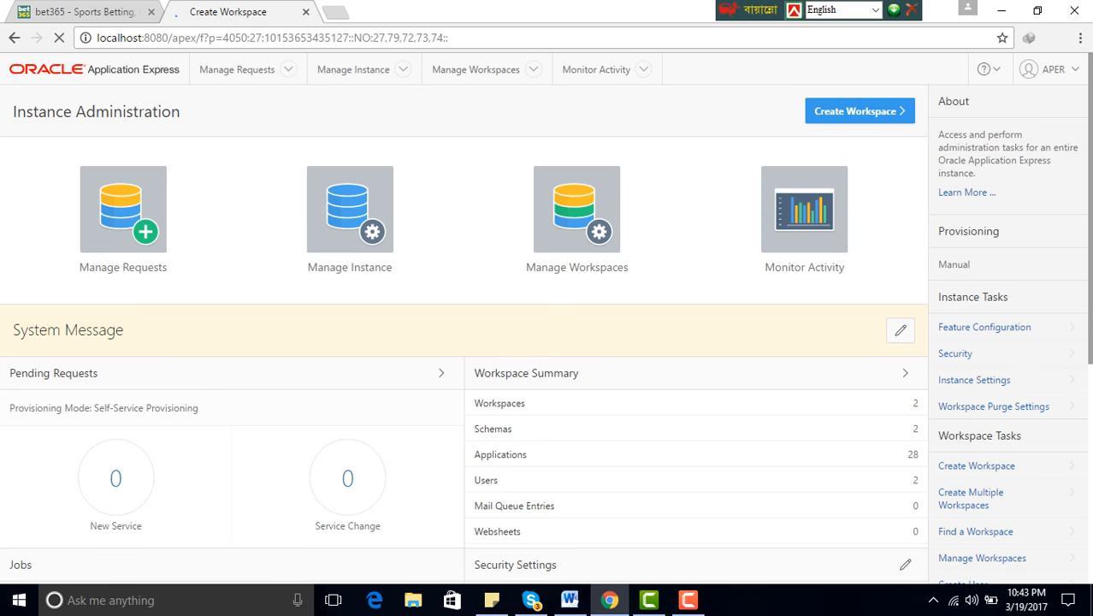
{"action": "left_click", "coordinate": [859, 111]}
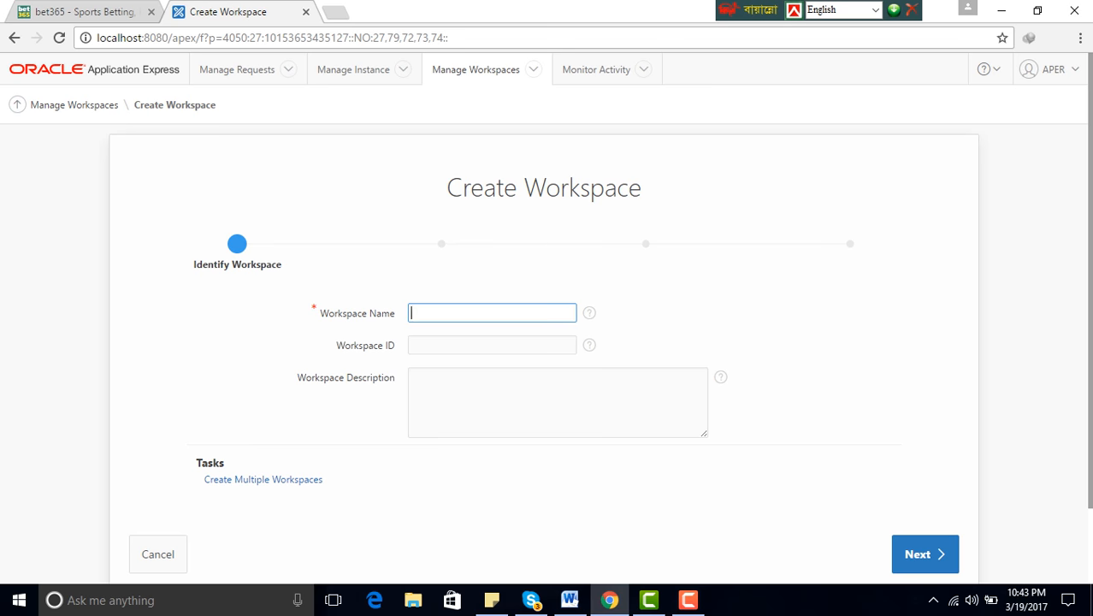
{"action": "type", "text": "my"}
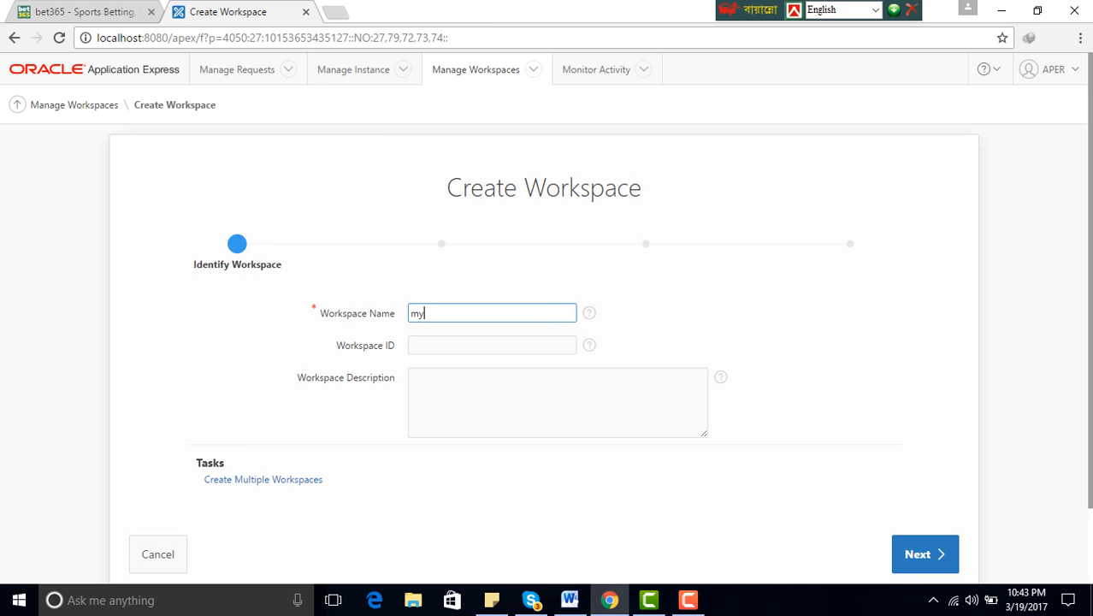
{"action": "type", "text": "_"}
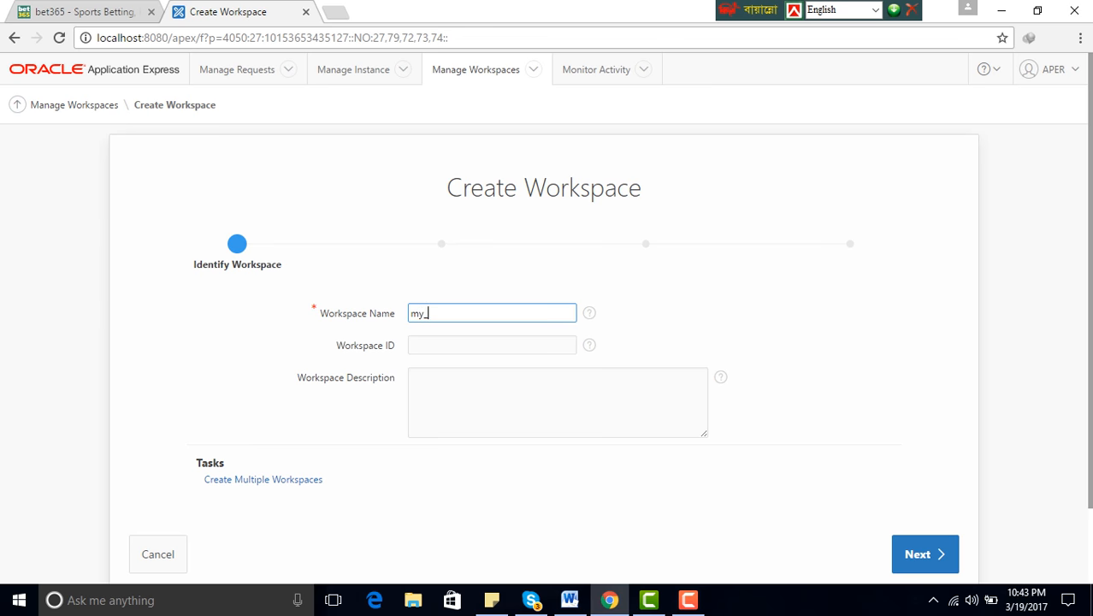
{"action": "type", "text": "ws"}
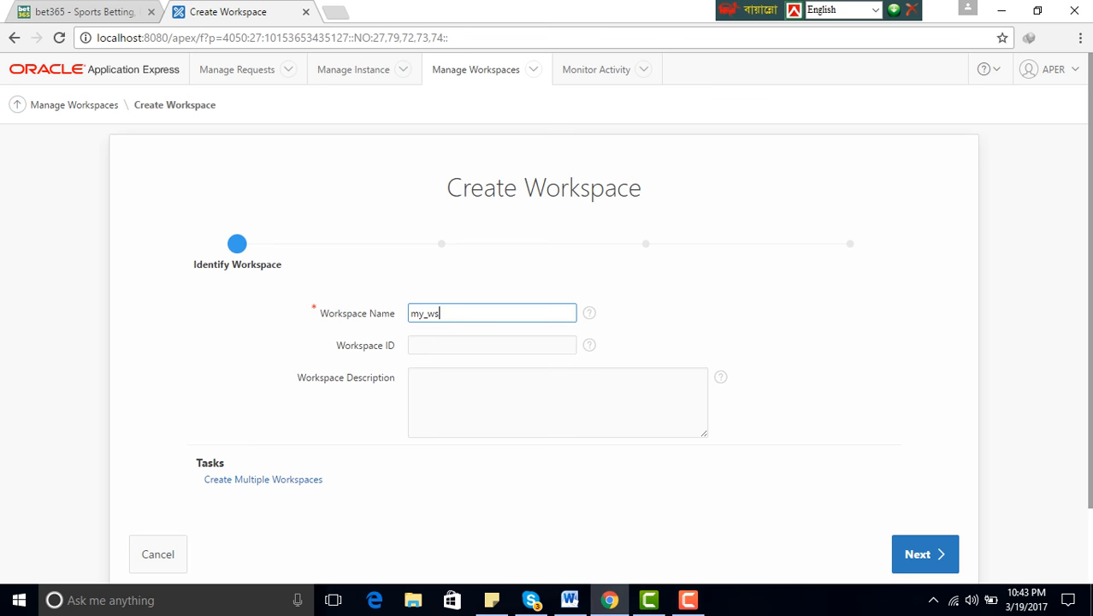
Step: Leave Workspace ID and description blank and advance to Identify Schema
{"action": "left_click", "coordinate": [491, 344]}
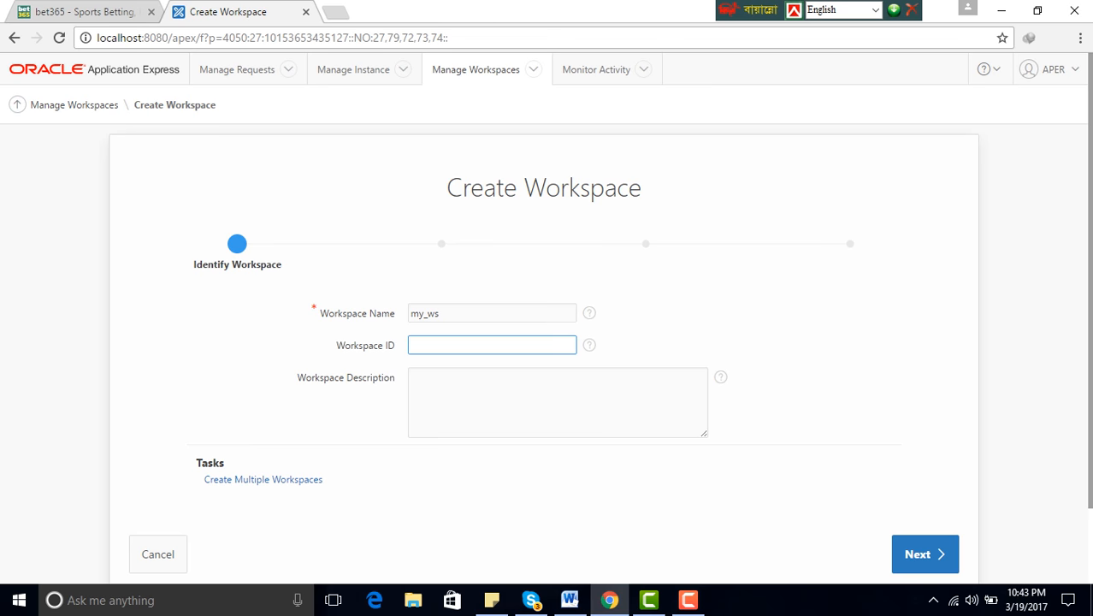
{"action": "left_click", "coordinate": [492, 345]}
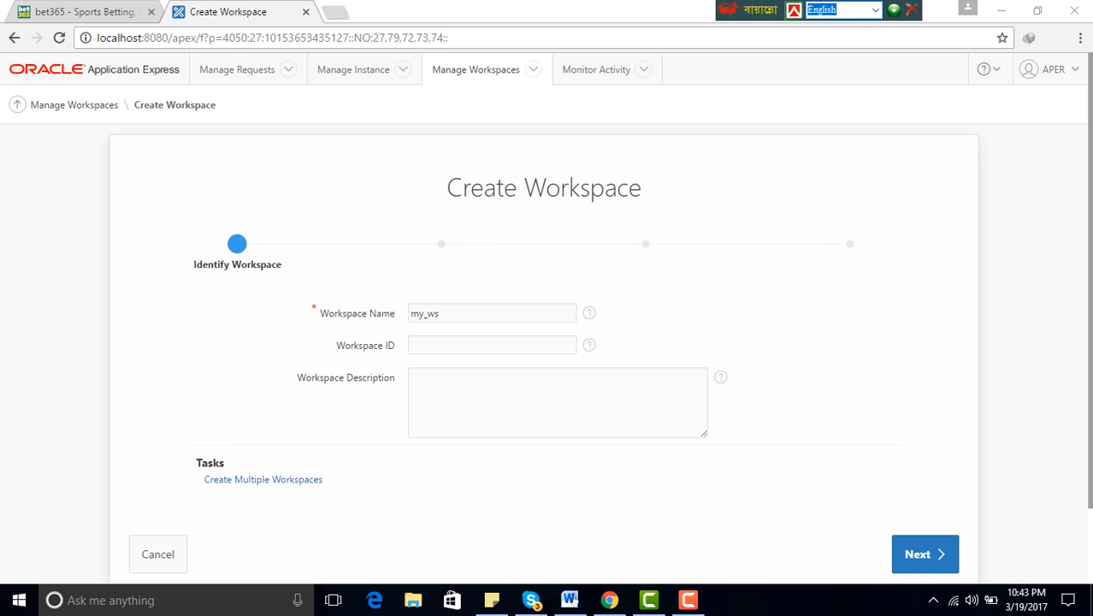
{"action": "left_click", "coordinate": [491, 344]}
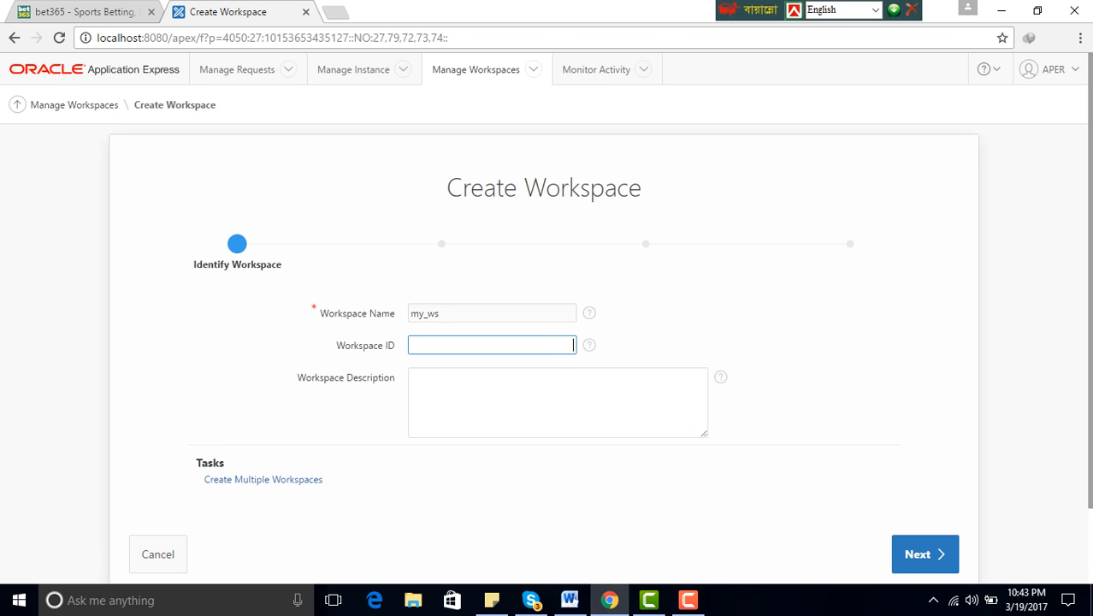
{"action": "left_click", "coordinate": [556, 402]}
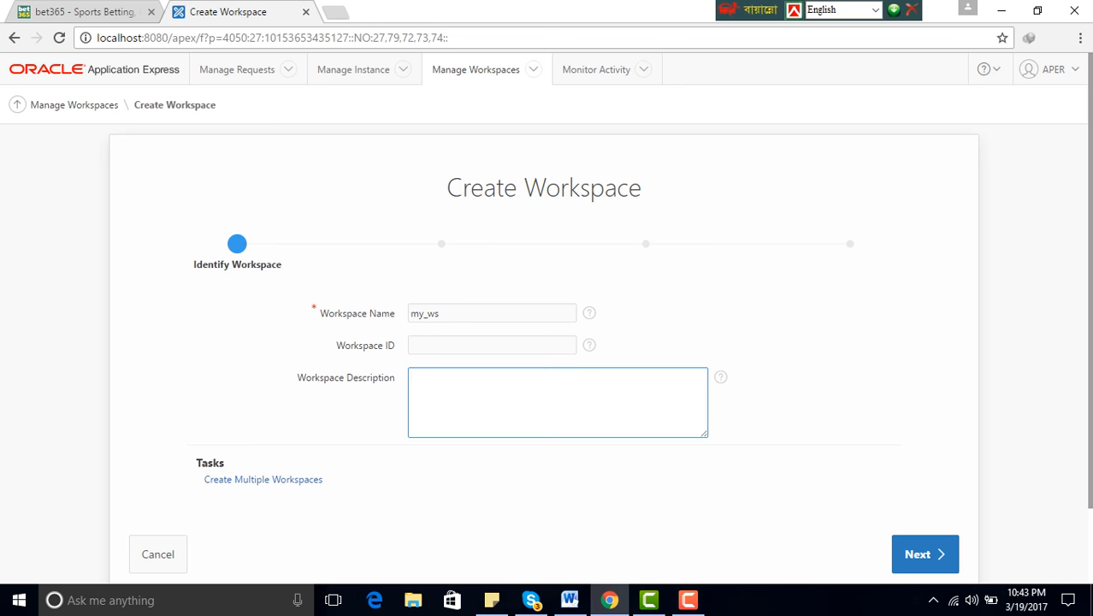
{"action": "left_click", "coordinate": [557, 402]}
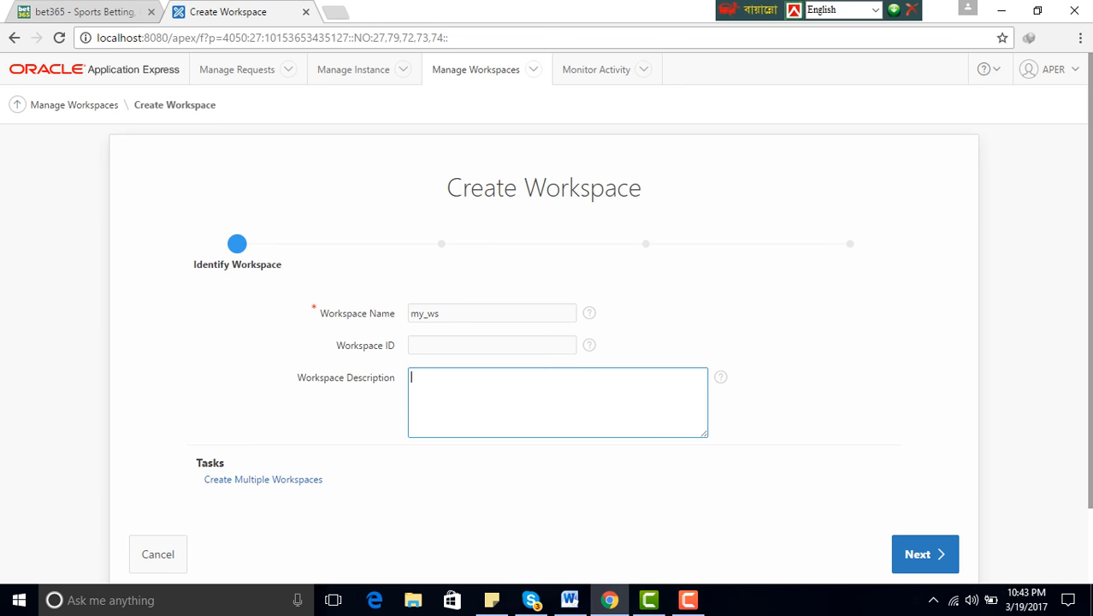
{"action": "left_click", "coordinate": [925, 553]}
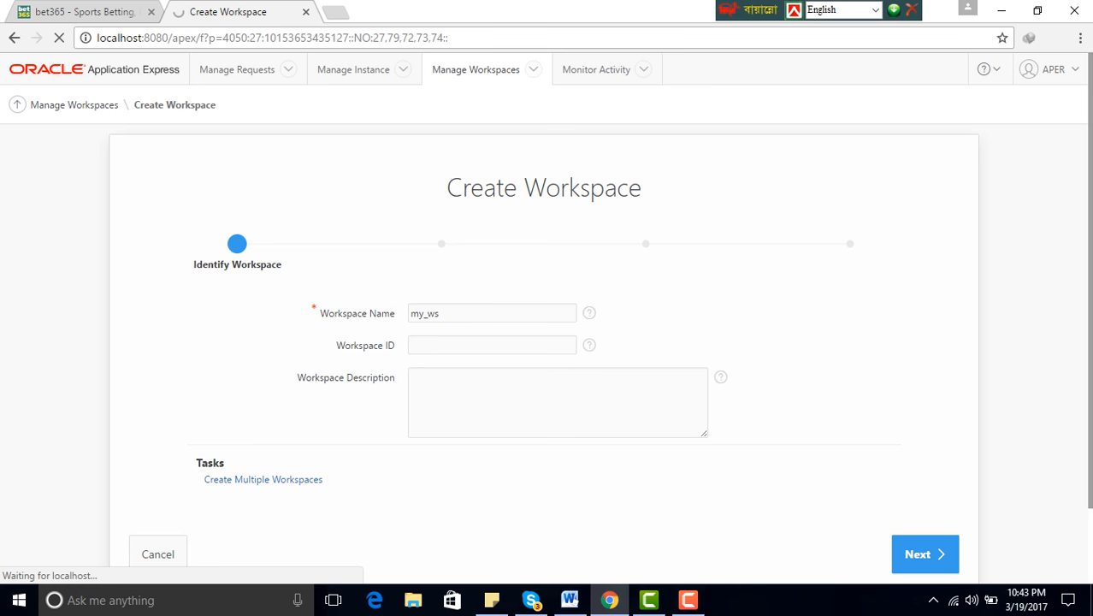
{"action": "left_click", "coordinate": [924, 554]}
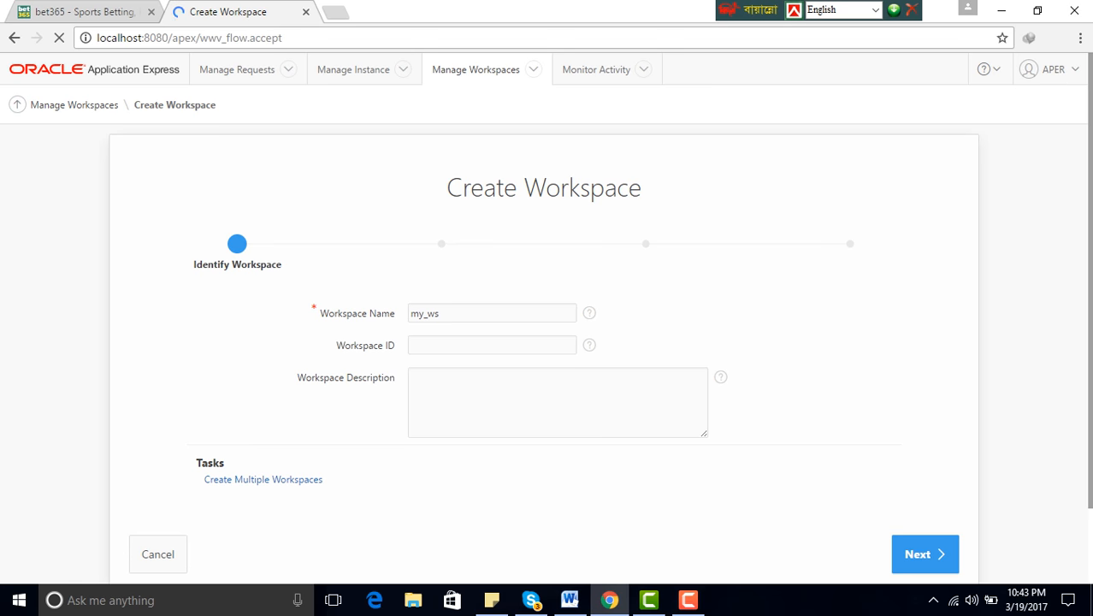
{"action": "left_click", "coordinate": [924, 553]}
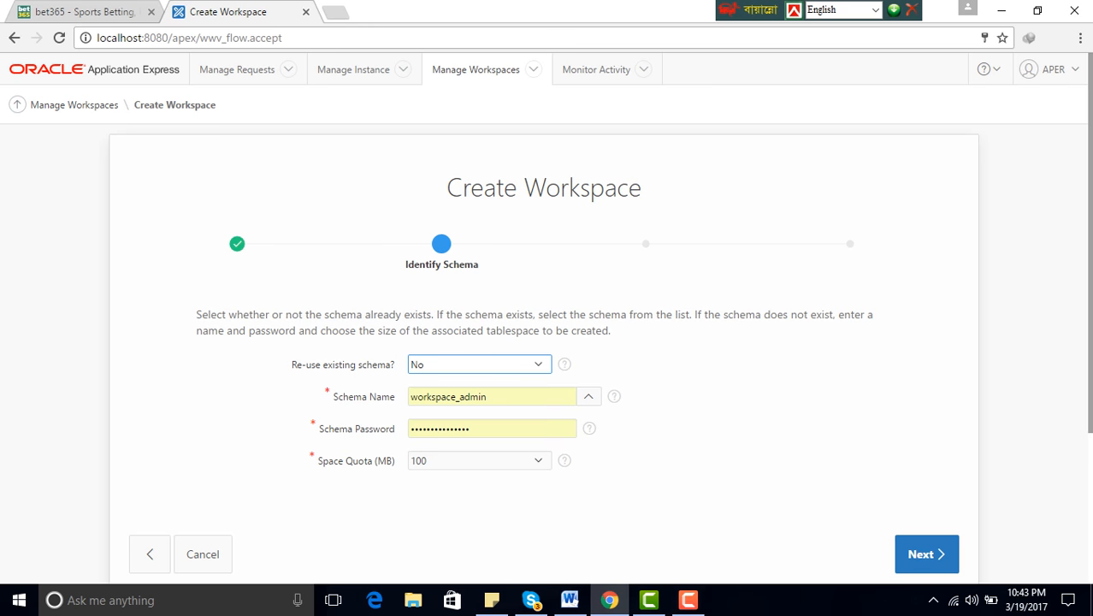
Step: Accept new schema workspace_admin with a 100 MB quota and continue
{"action": "left_click", "coordinate": [478, 363]}
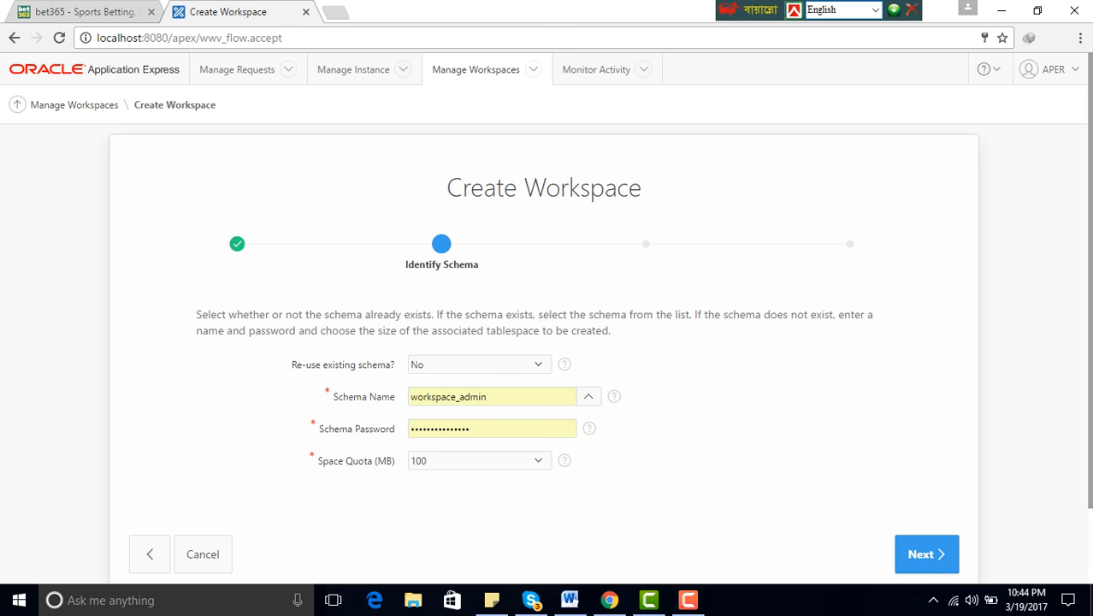
{"action": "left_click", "coordinate": [926, 554]}
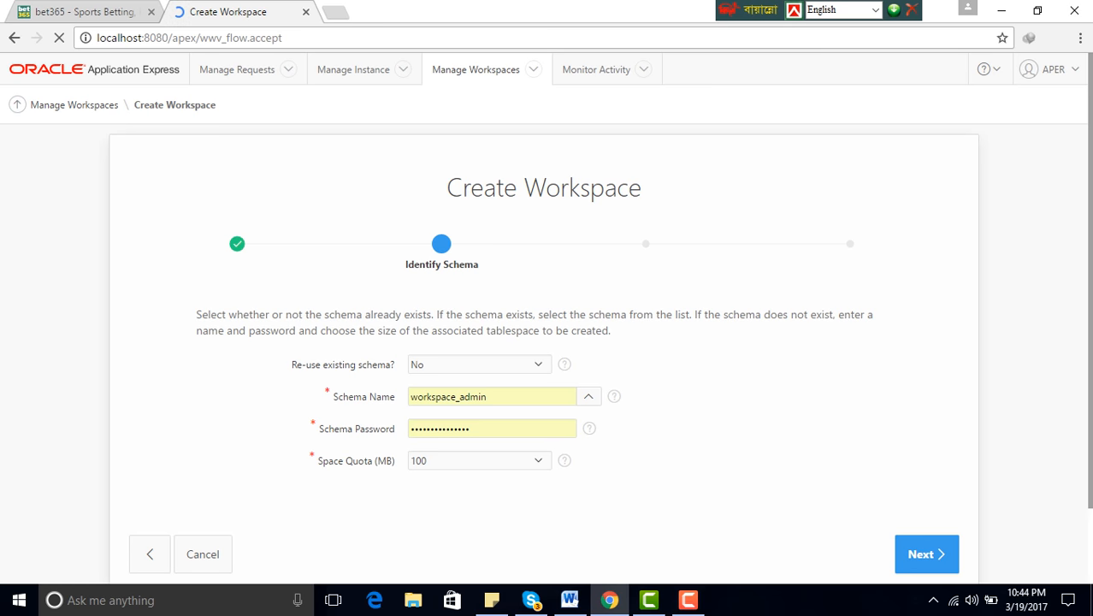
{"action": "left_click", "coordinate": [926, 553]}
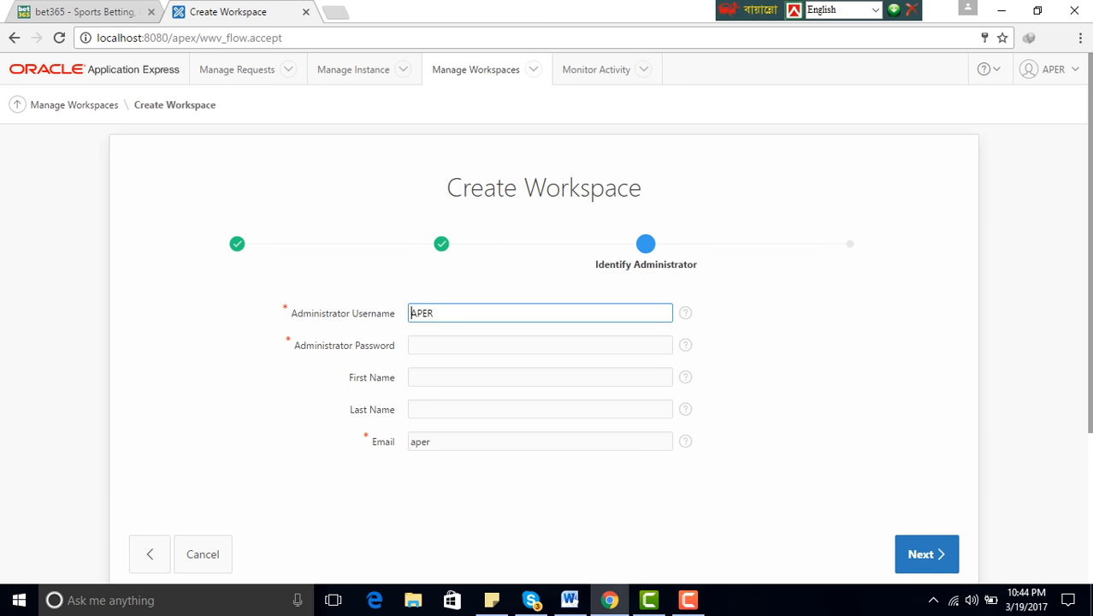
Step: Enter administrator username my_ws_admin and its password
{"action": "left_click", "coordinate": [539, 312]}
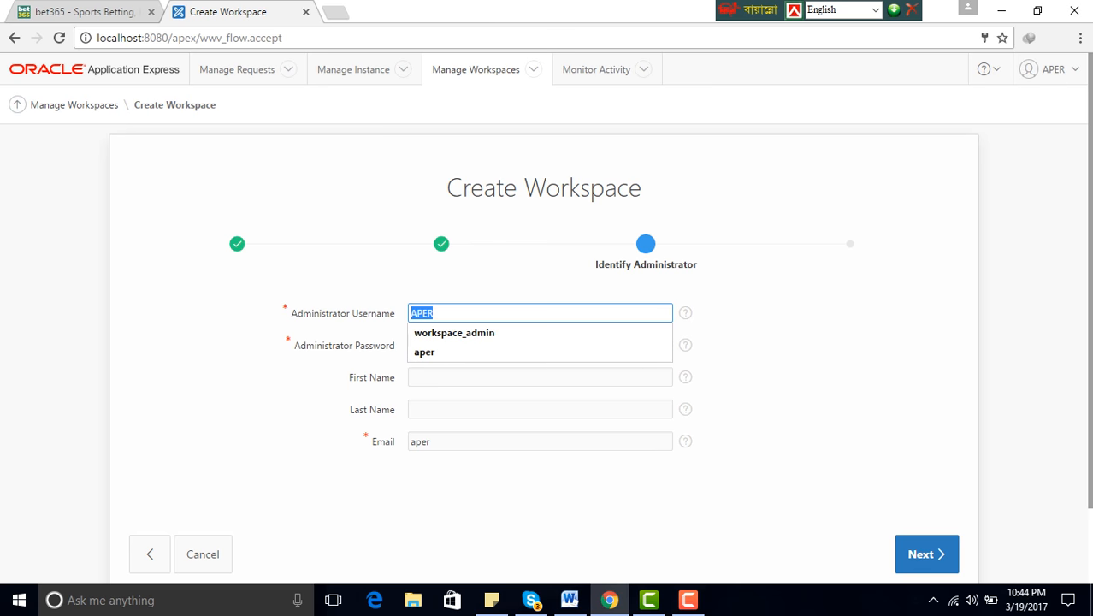
{"action": "type", "text": "my"}
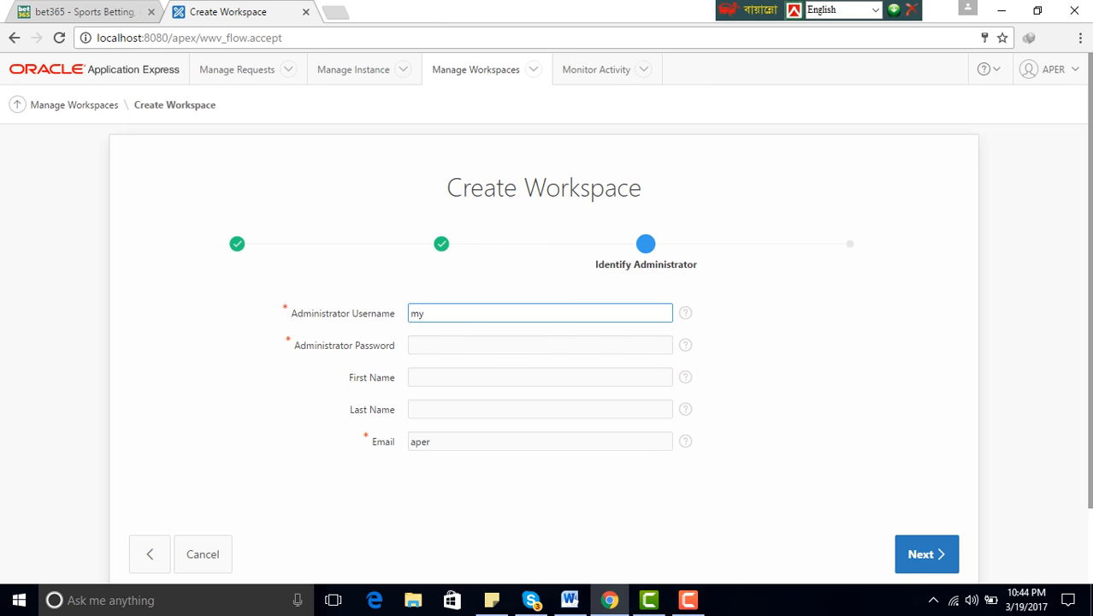
{"action": "type", "text": "_ws"}
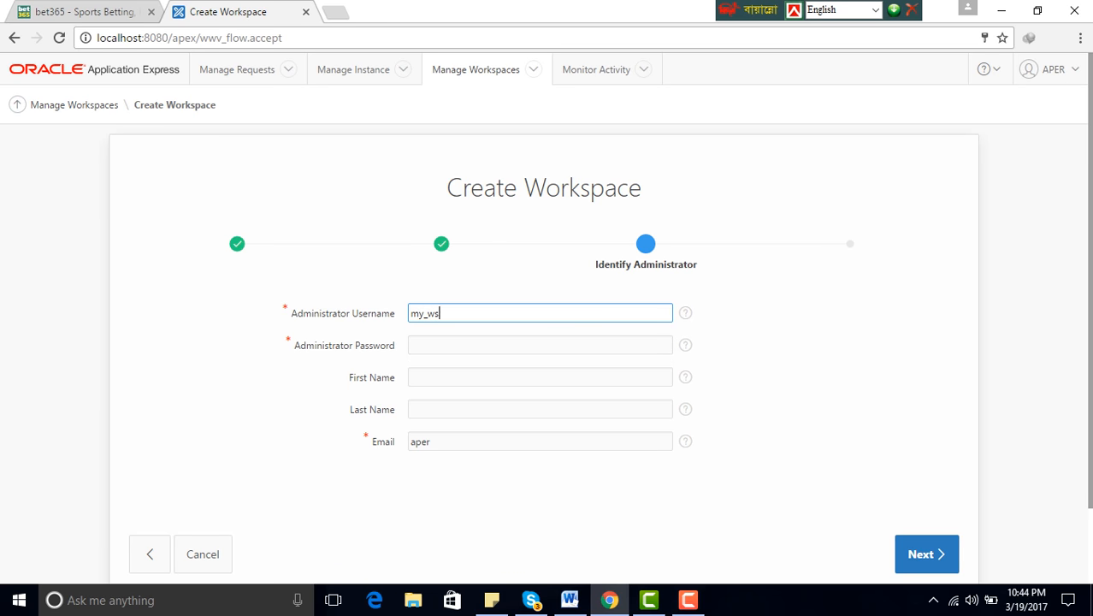
{"action": "type", "text": "_"}
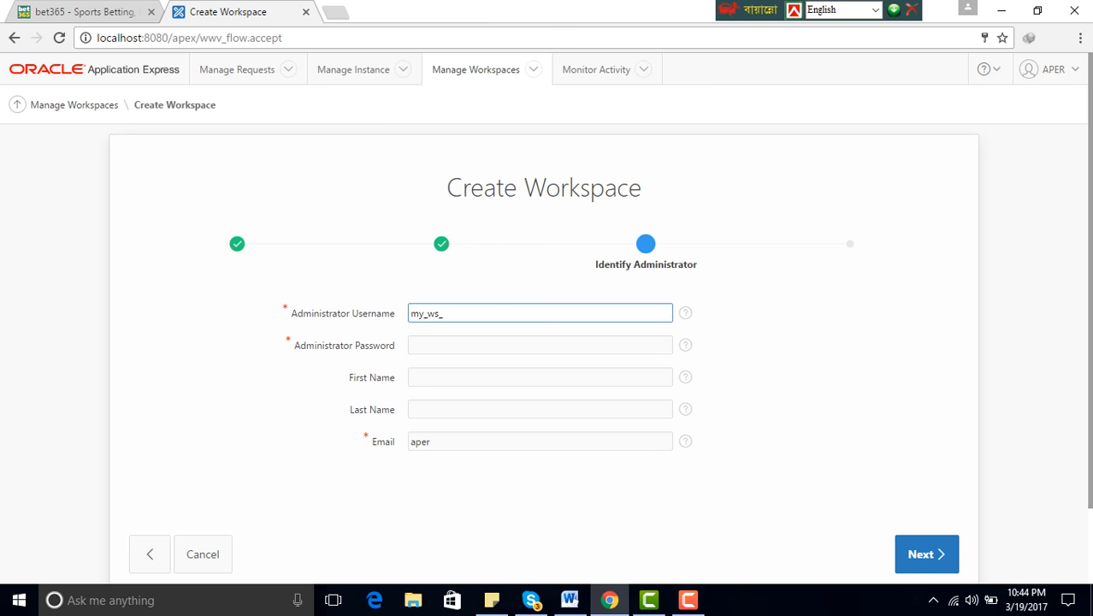
{"action": "type", "text": "admin"}
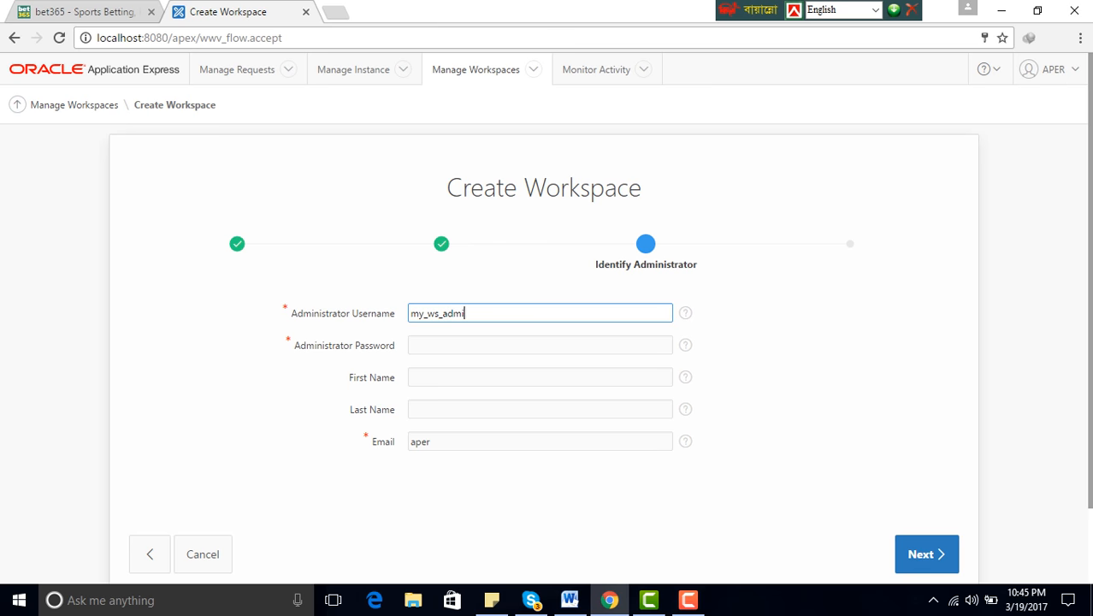
{"action": "type", "text": "n"}
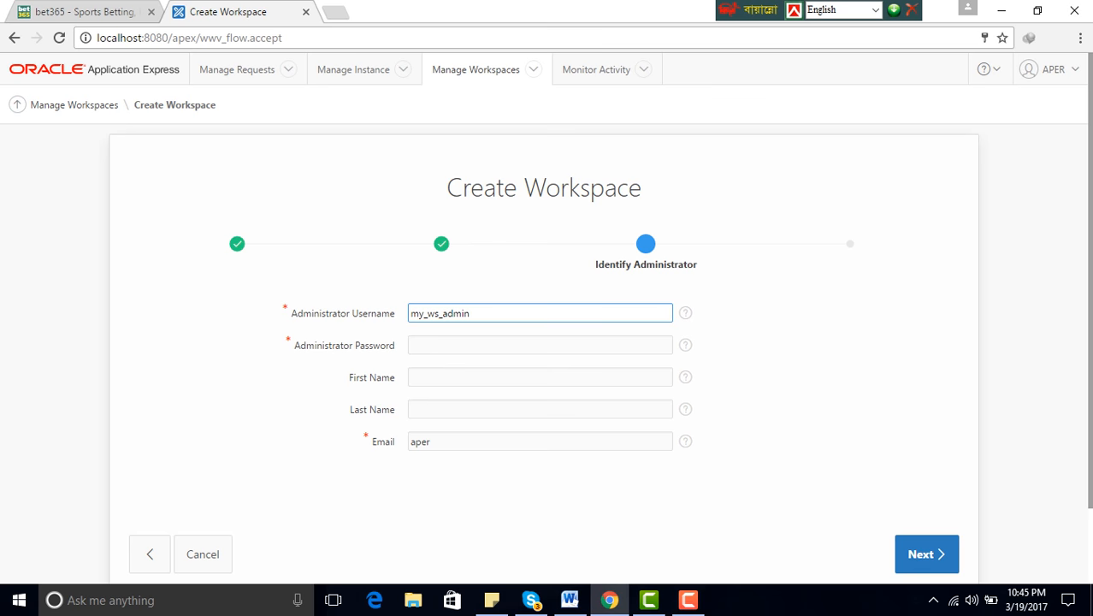
{"action": "left_click", "coordinate": [539, 345]}
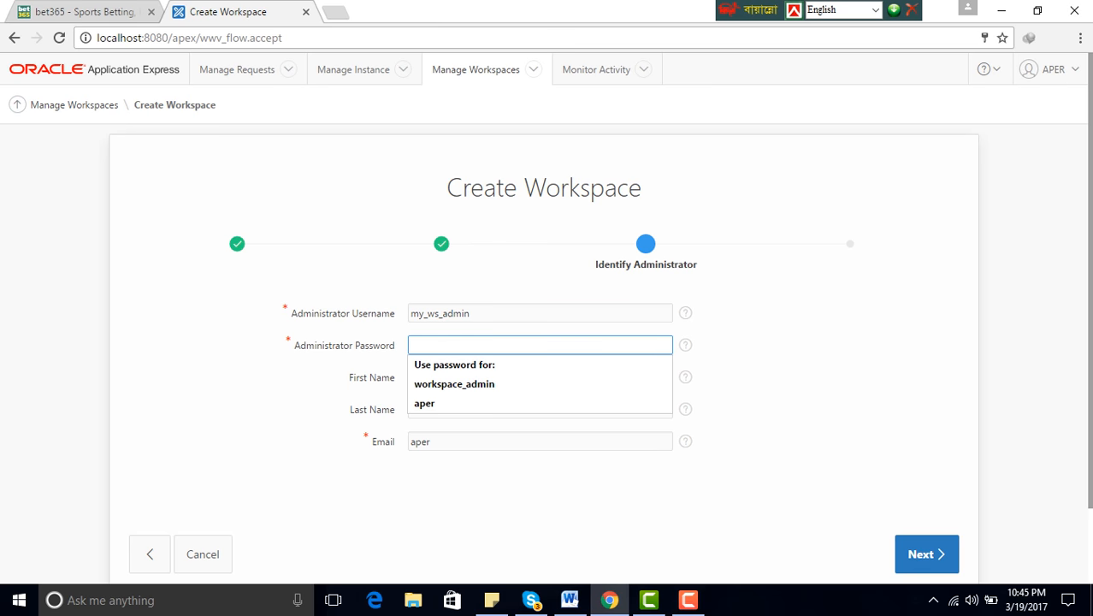
{"action": "type", "text": "••••"}
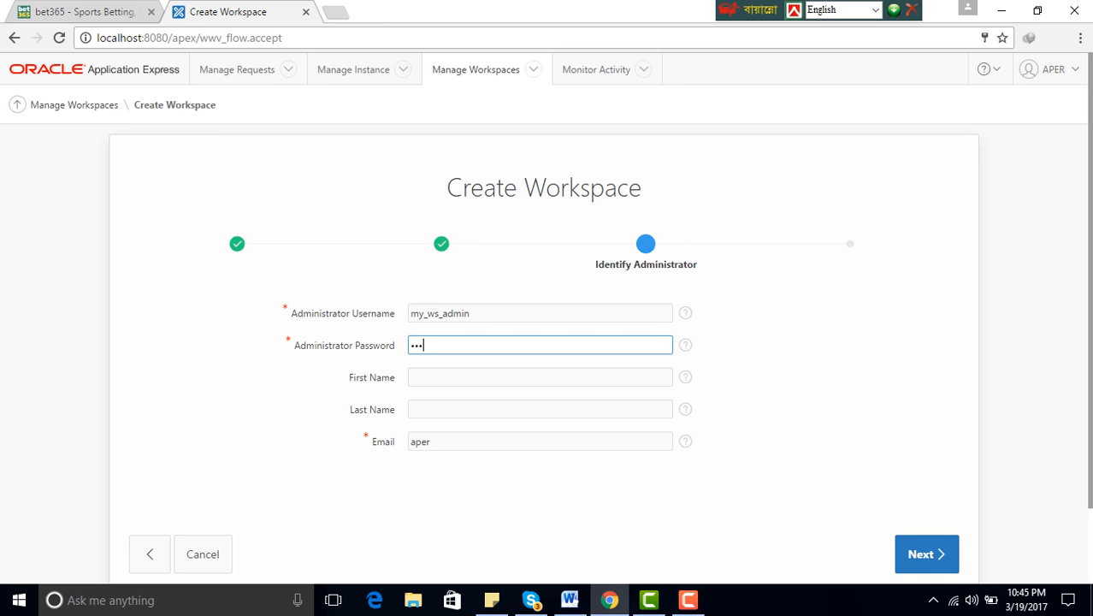
{"action": "type", "text": "••"}
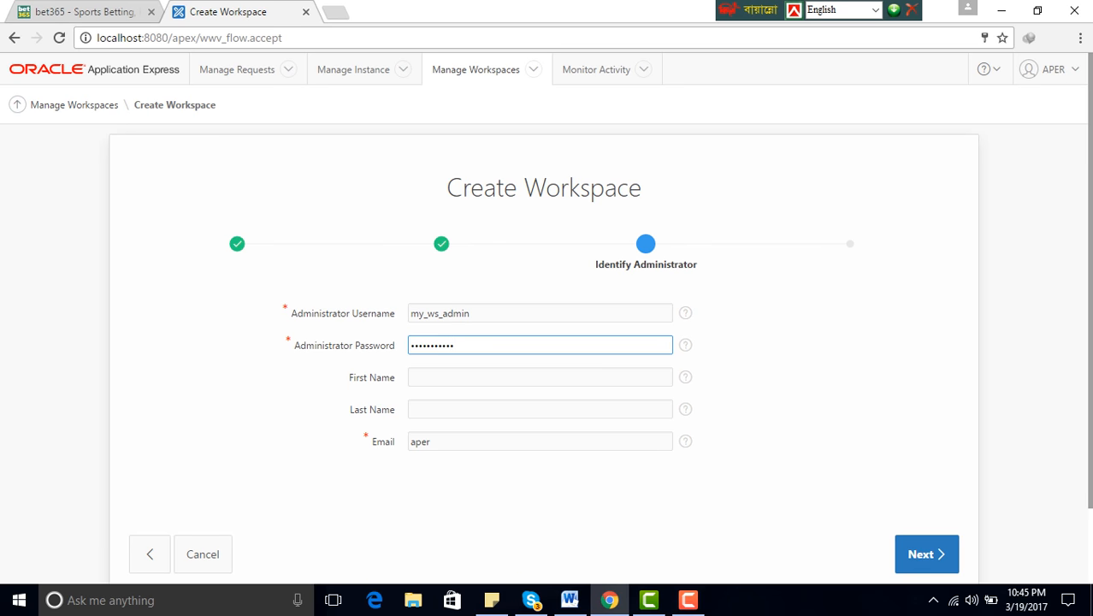
{"action": "left_click", "coordinate": [538, 377]}
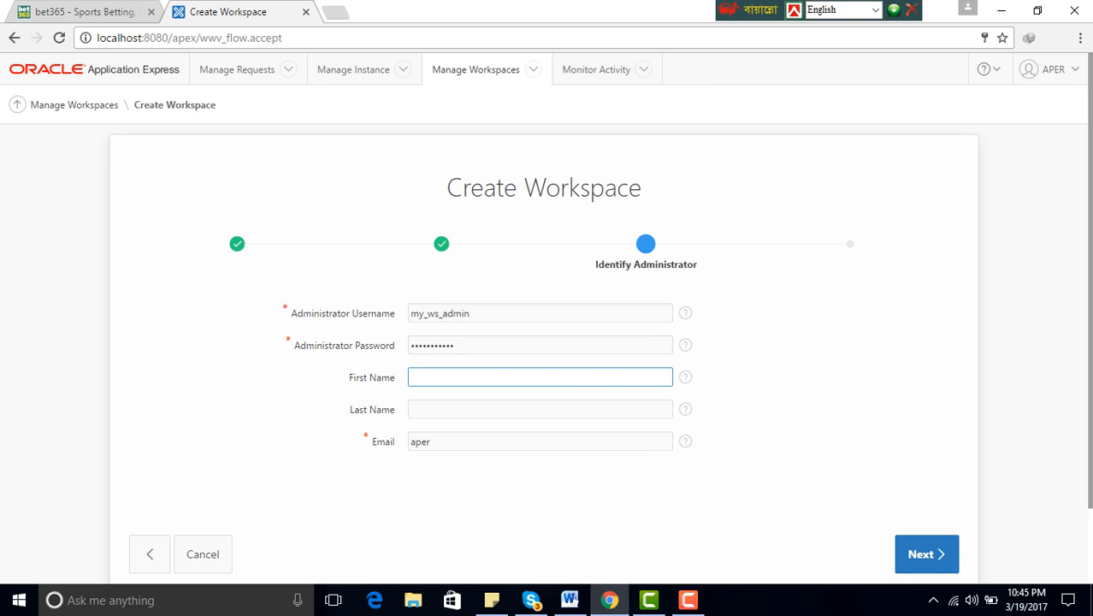
{"action": "left_click", "coordinate": [540, 441]}
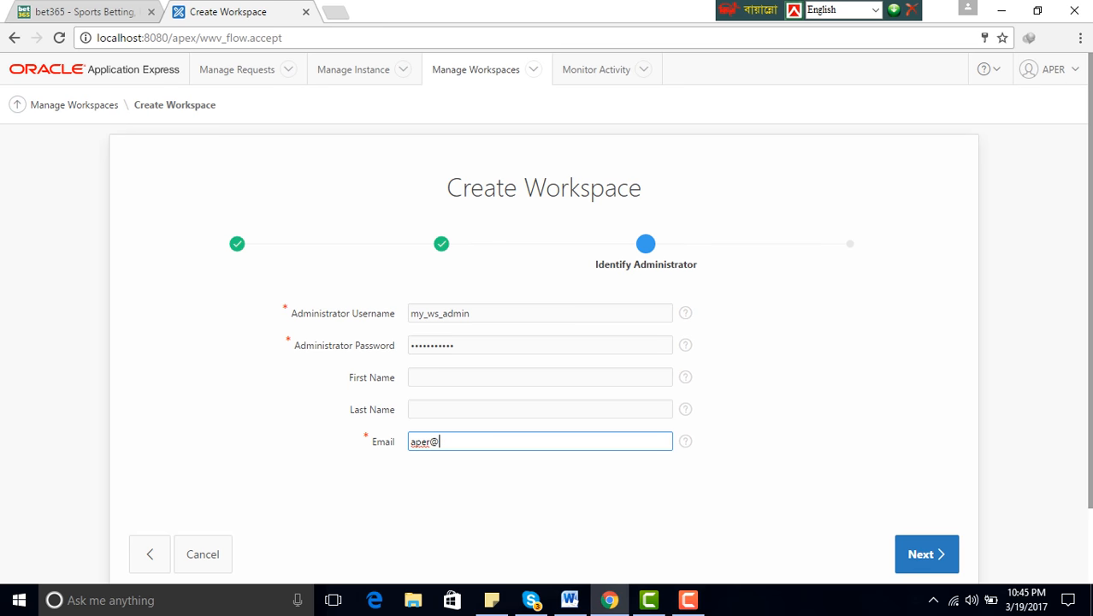
{"action": "type", "text": "gmal"}
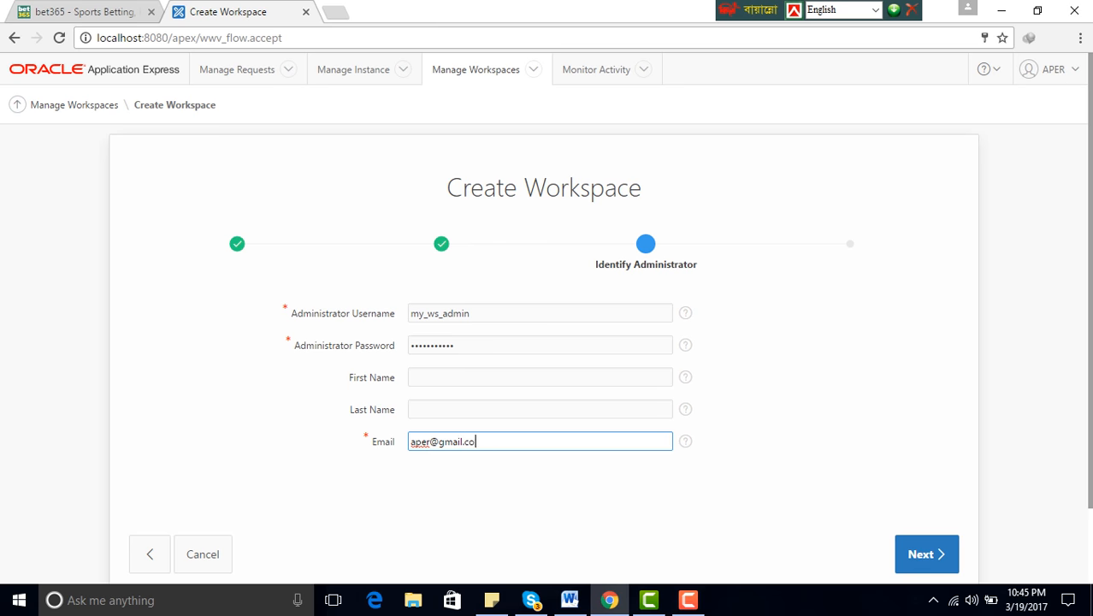
{"action": "type", "text": "m"}
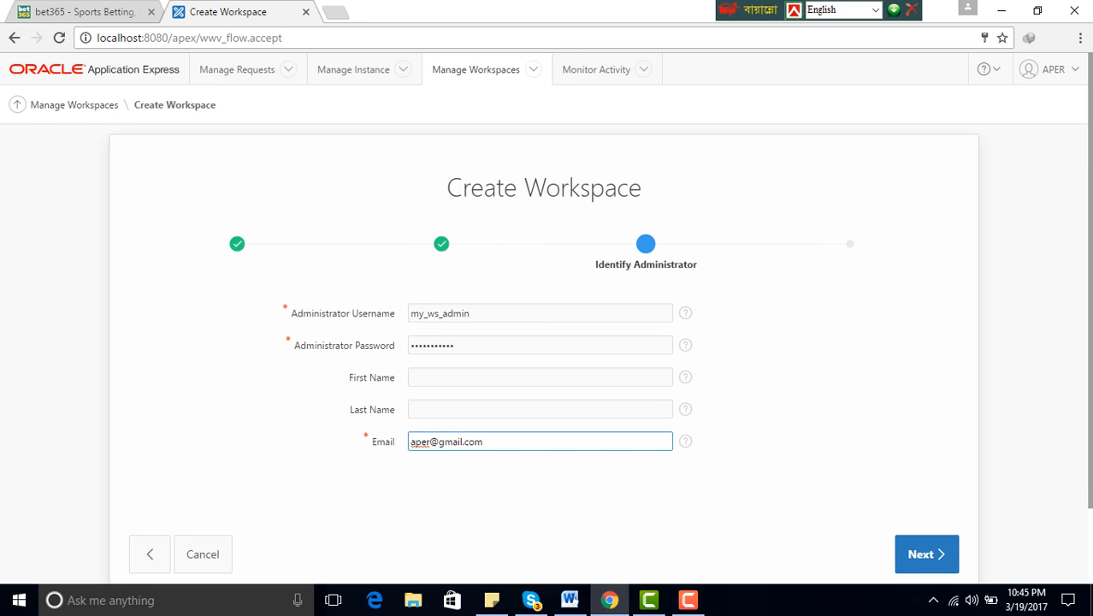
{"action": "left_click", "coordinate": [926, 553]}
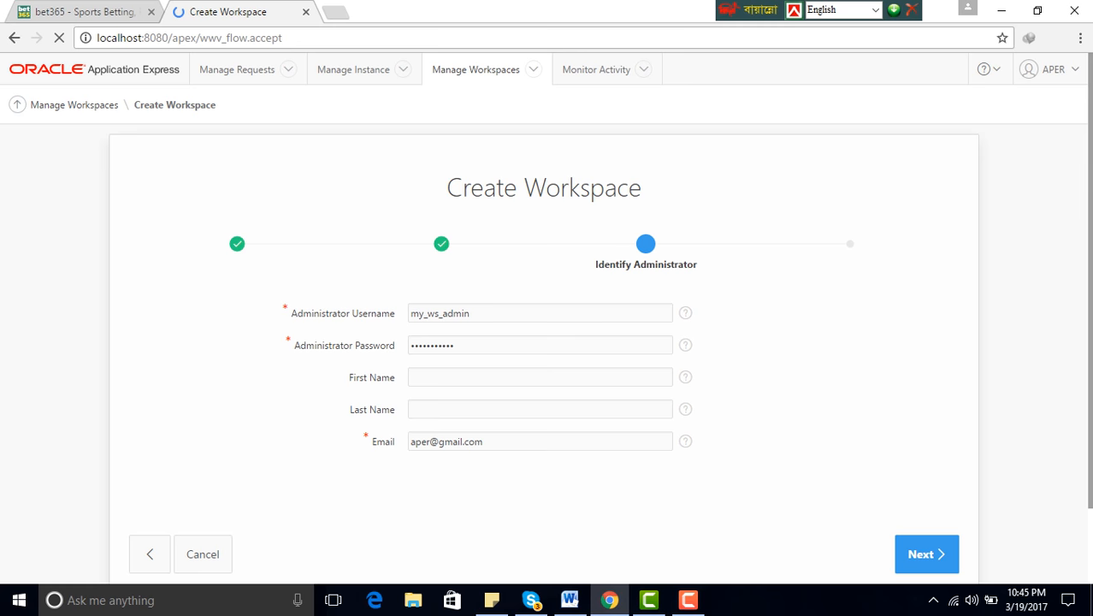
{"action": "left_click", "coordinate": [926, 553]}
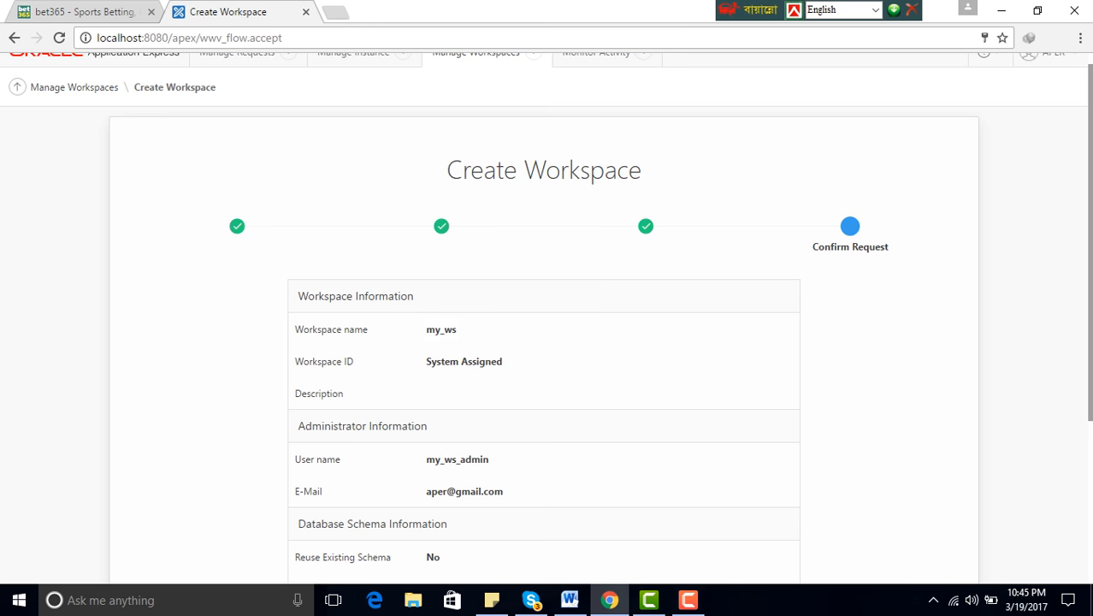
Step: Review the my_ws Confirm Request summary and submit workspace creation
{"action": "scroll", "scroll_direction": "down", "scroll_amount": 3}
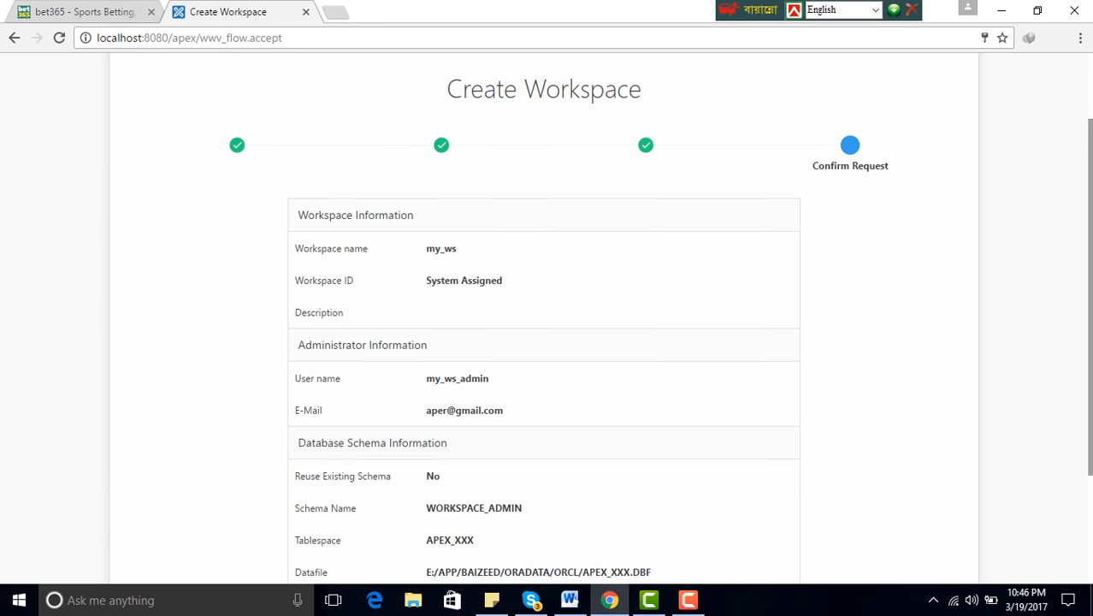
{"action": "scroll", "scroll_direction": "down", "scroll_amount": 3}
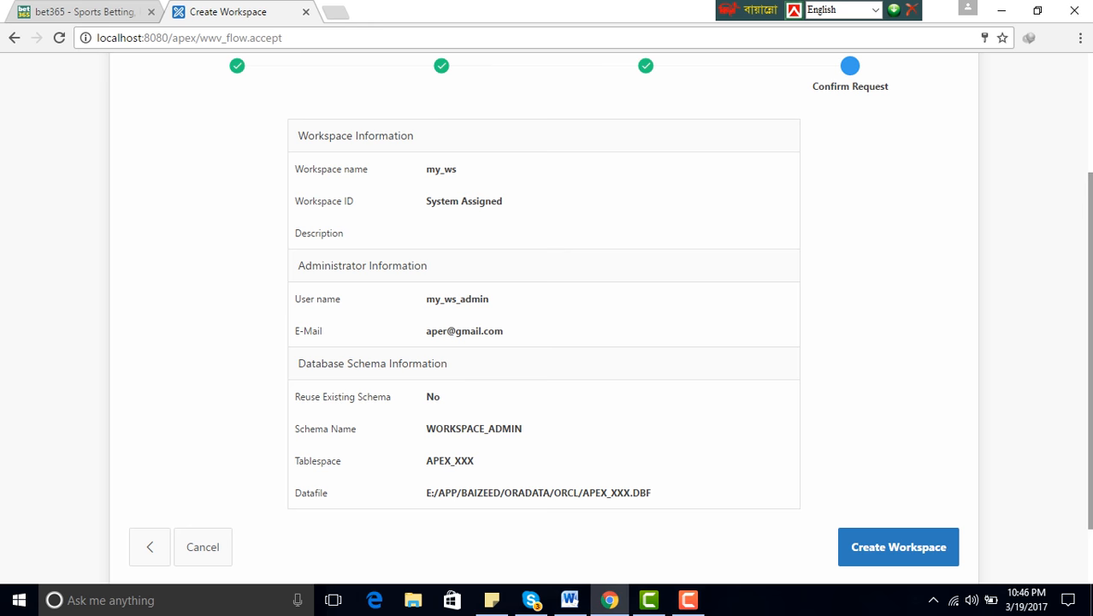
{"action": "scroll", "scroll_direction": "down", "scroll_amount": 3}
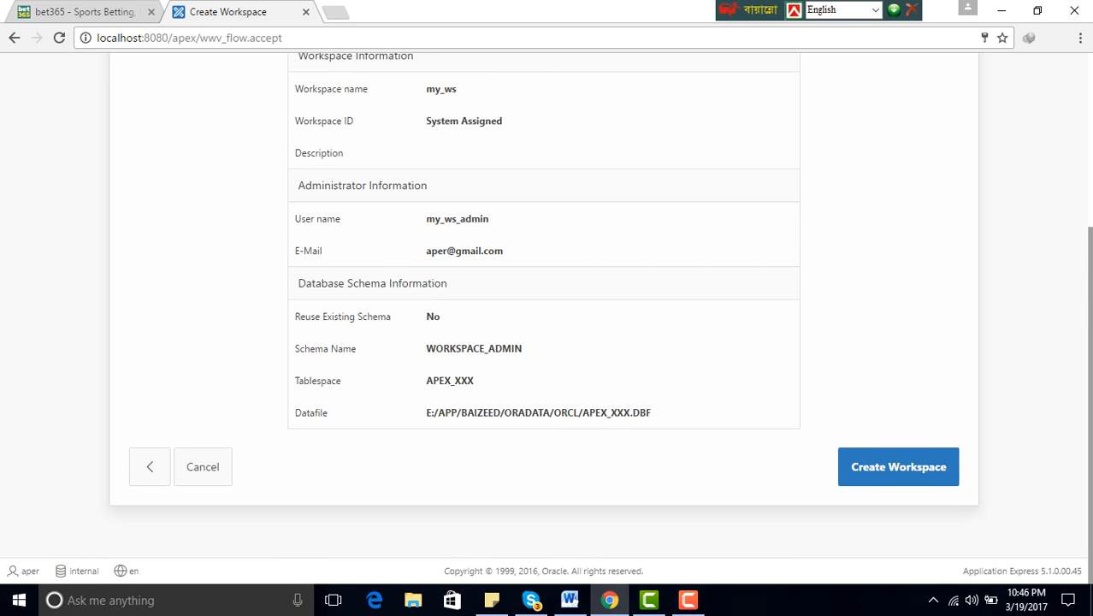
{"action": "left_click", "coordinate": [898, 466]}
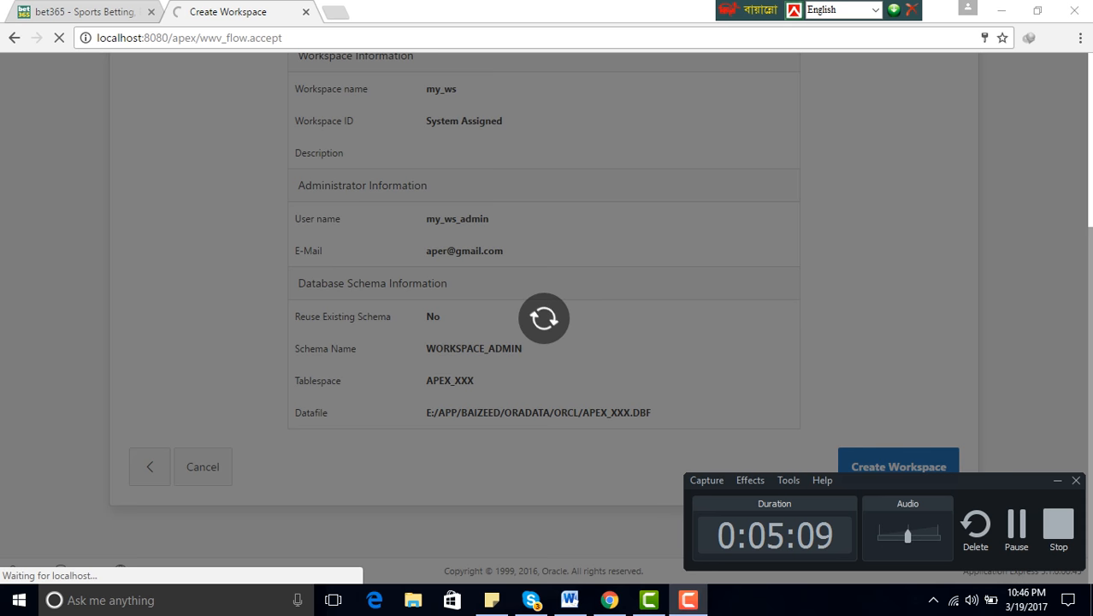
{"action": "left_click", "coordinate": [898, 466]}
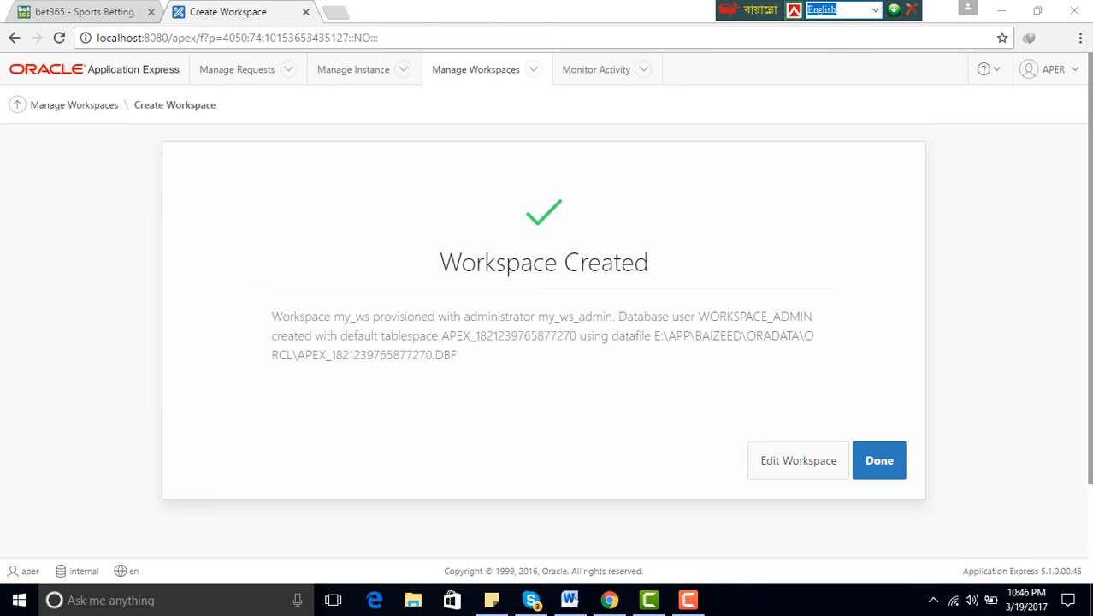
Step: Finish the Workspace Created page with Done and sign out of administration
{"action": "left_click", "coordinate": [879, 460]}
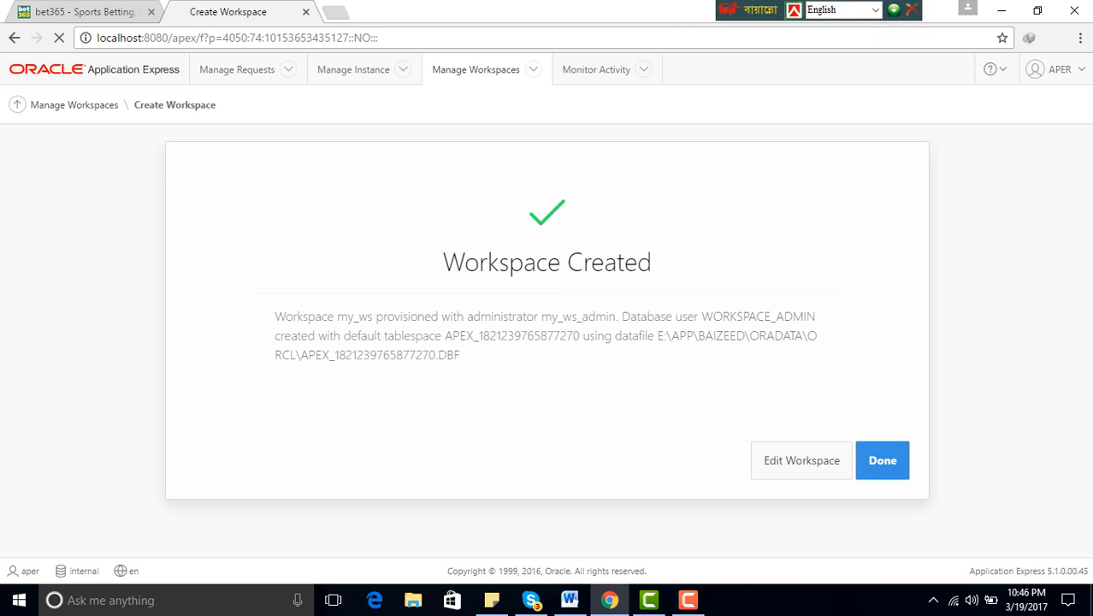
{"action": "left_click", "coordinate": [882, 460]}
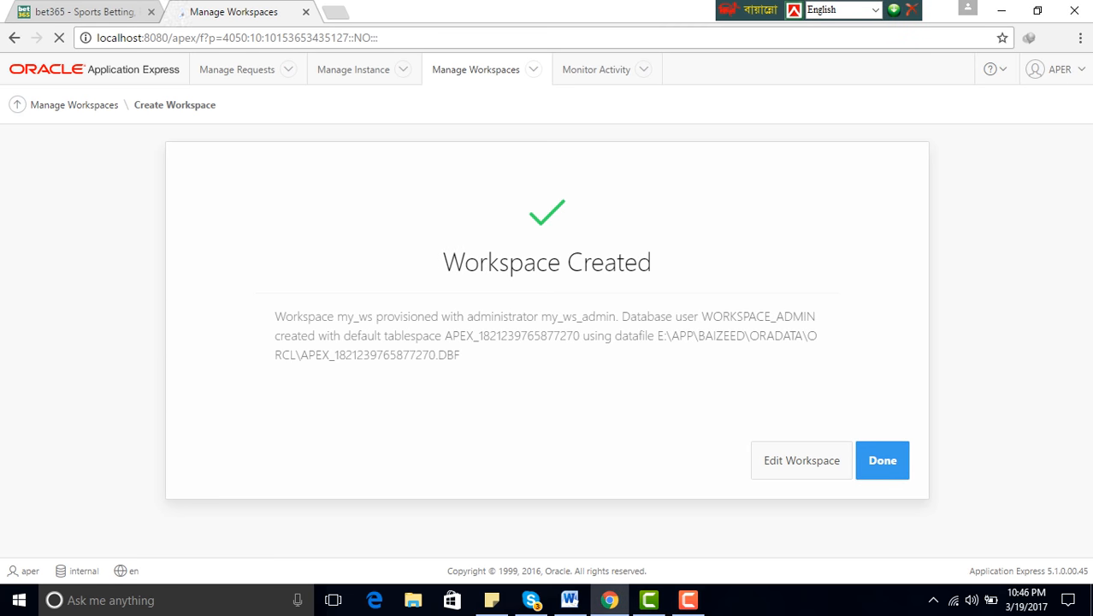
{"action": "left_click", "coordinate": [882, 460]}
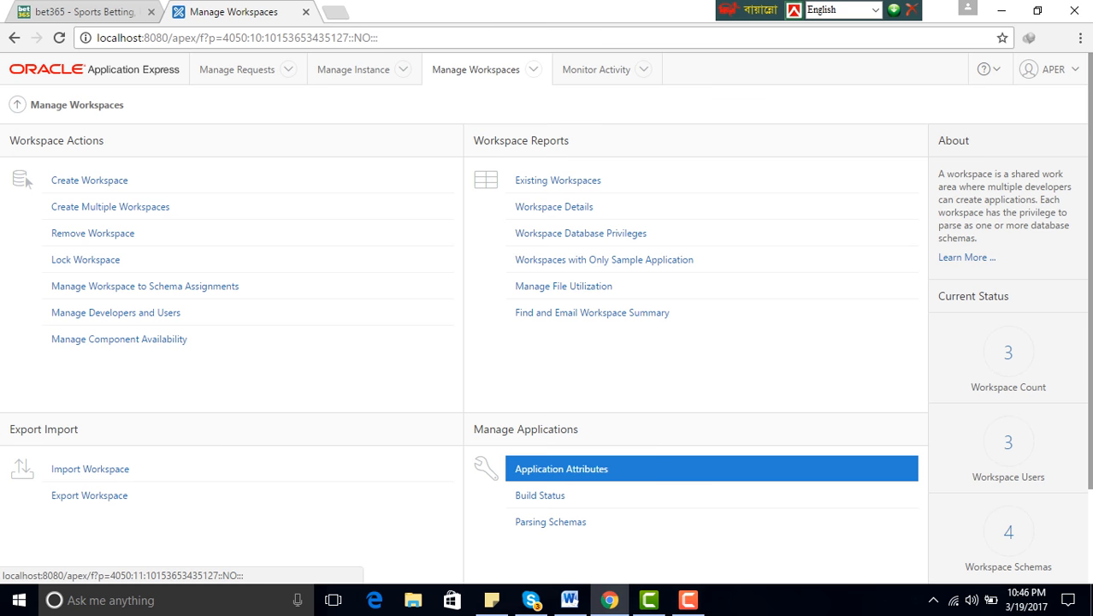
{"action": "left_click", "coordinate": [550, 520]}
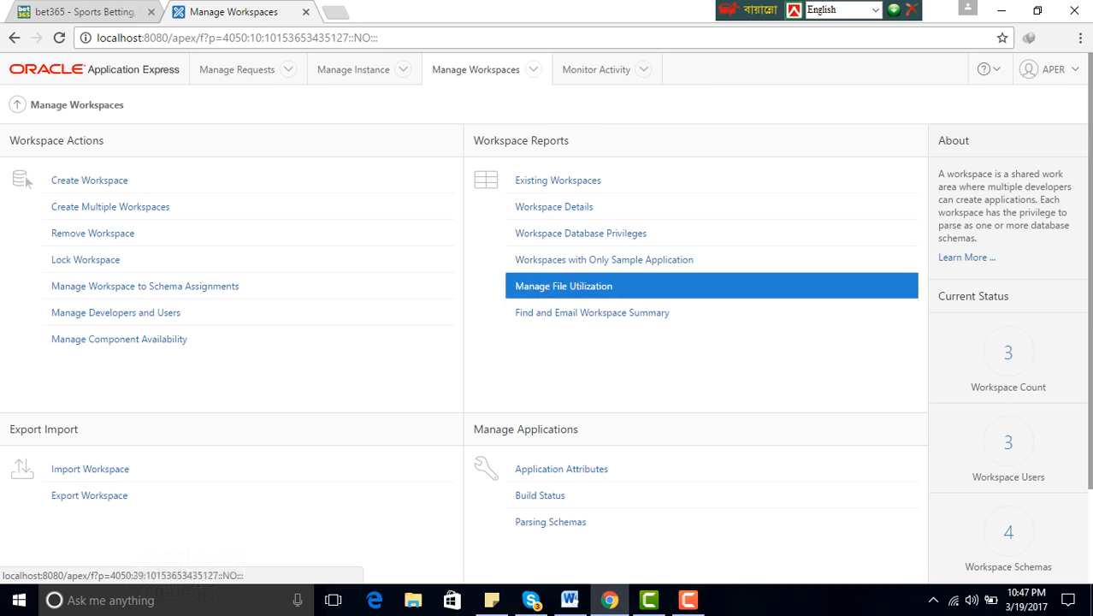
{"action": "left_click", "coordinate": [1051, 69]}
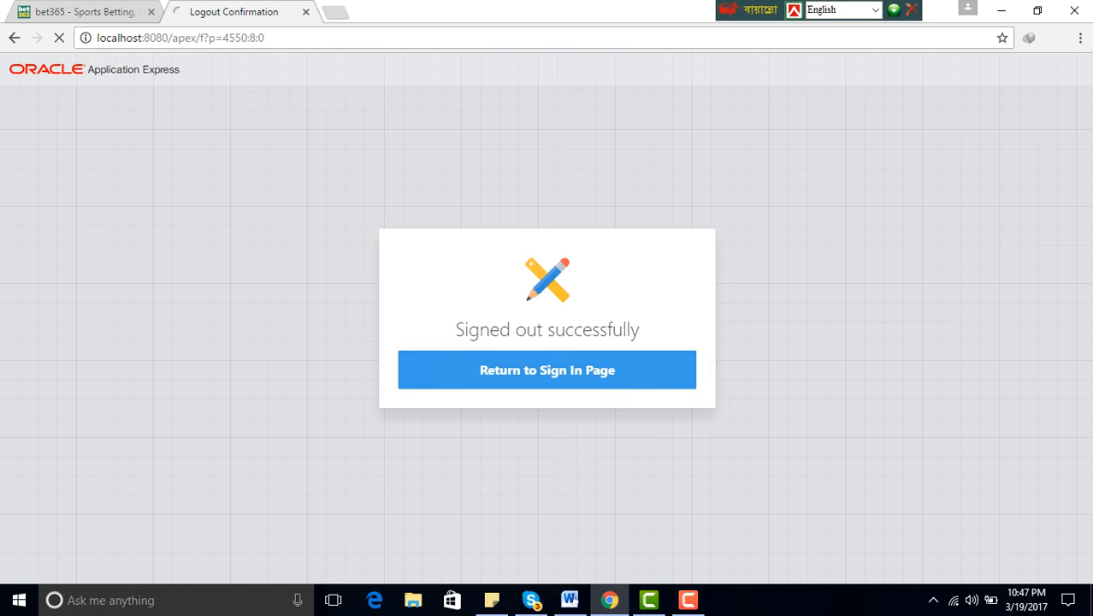
Step: Return to the sign-in page and replace the workspace name with my_ws
{"action": "left_click", "coordinate": [546, 369]}
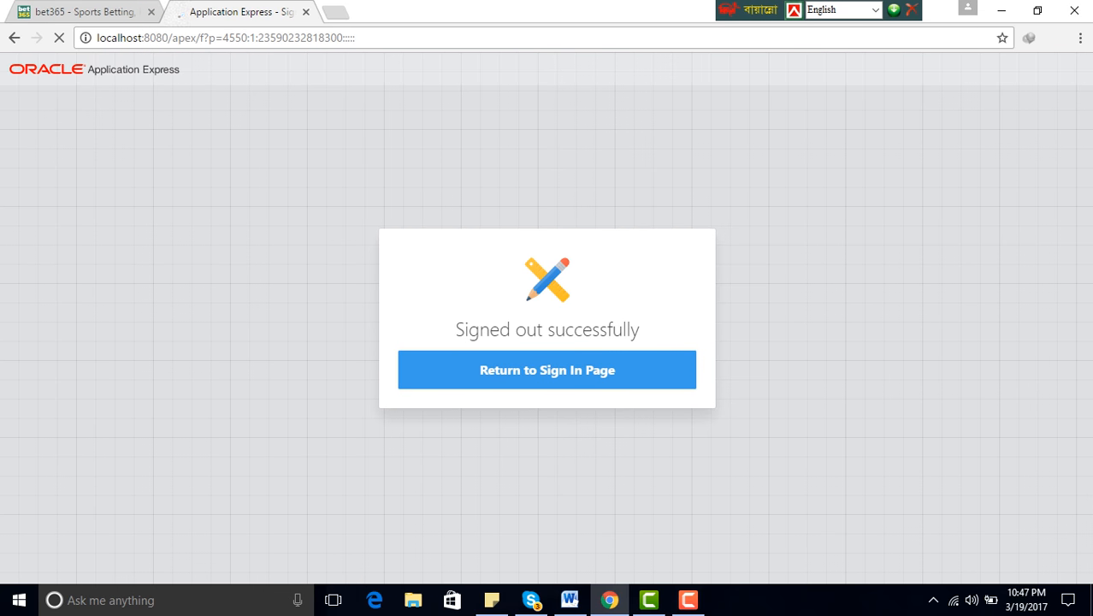
{"action": "left_click", "coordinate": [546, 369]}
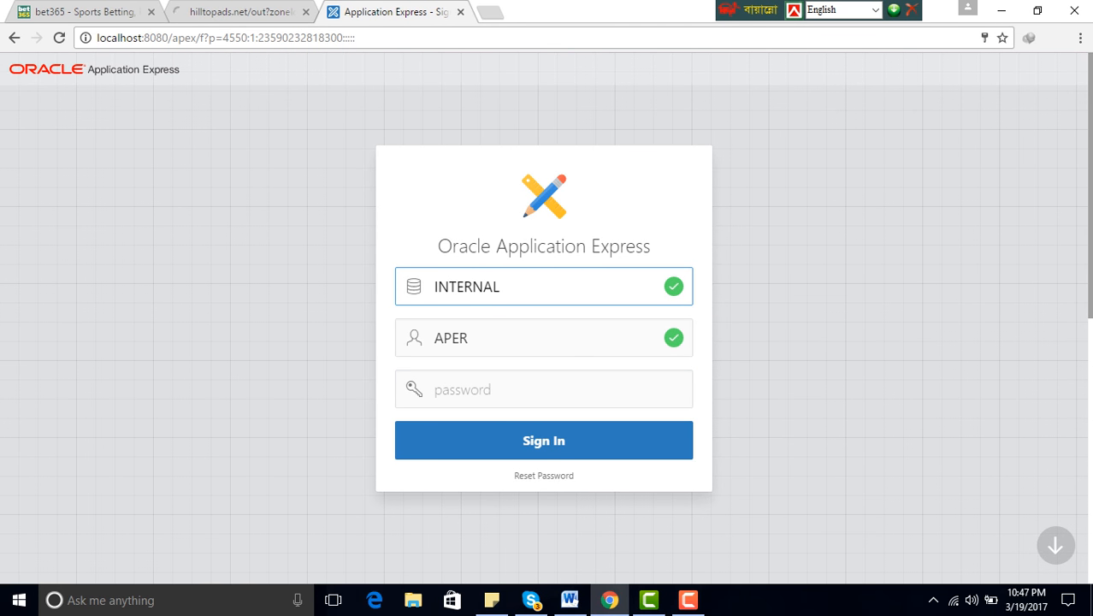
{"action": "double_click", "coordinate": [473, 286]}
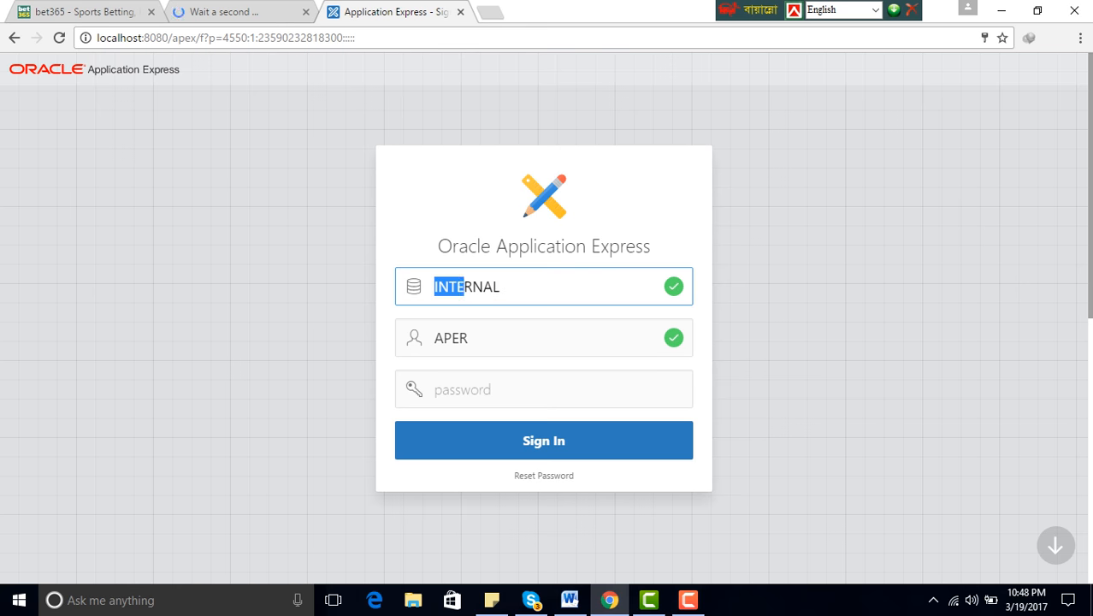
{"action": "type", "text": "my_ws"}
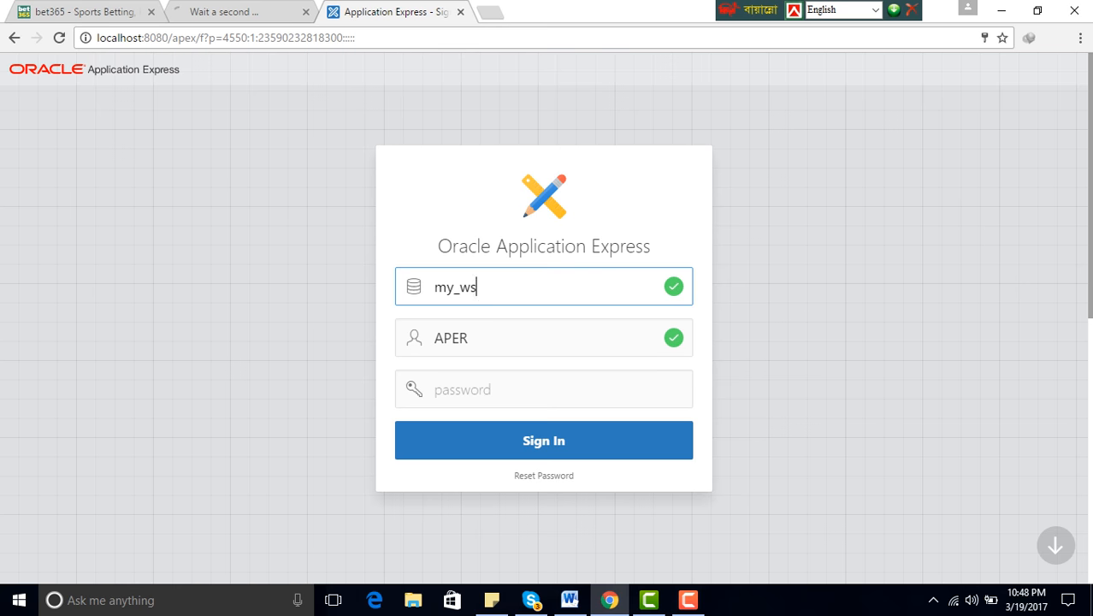
Step: Sign in as my_ws_admin with the workspace password
{"action": "left_click", "coordinate": [543, 337]}
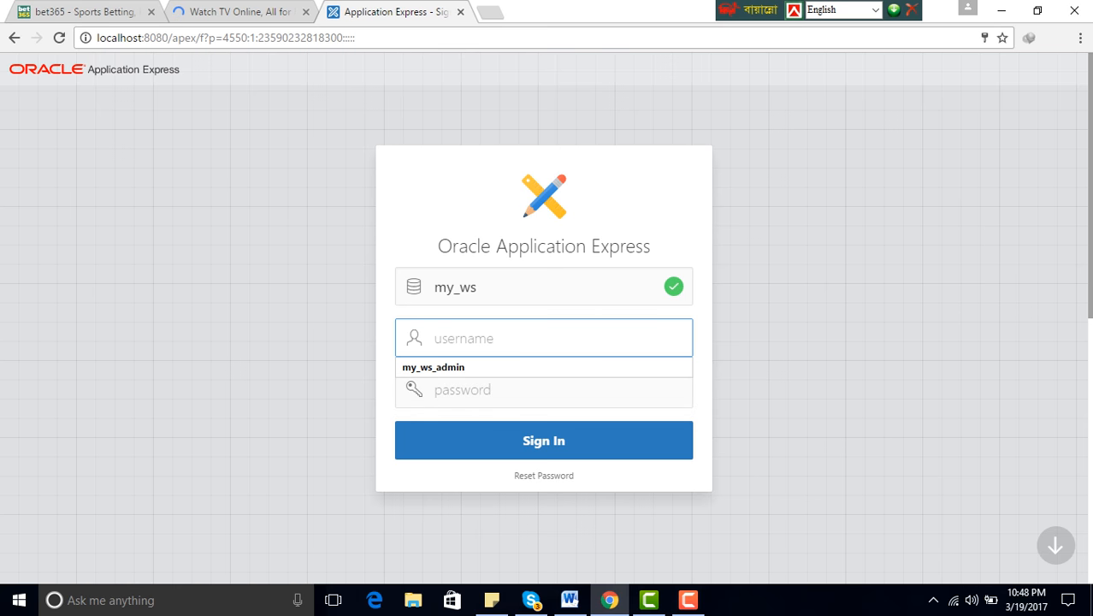
{"action": "type", "text": "my_ws"}
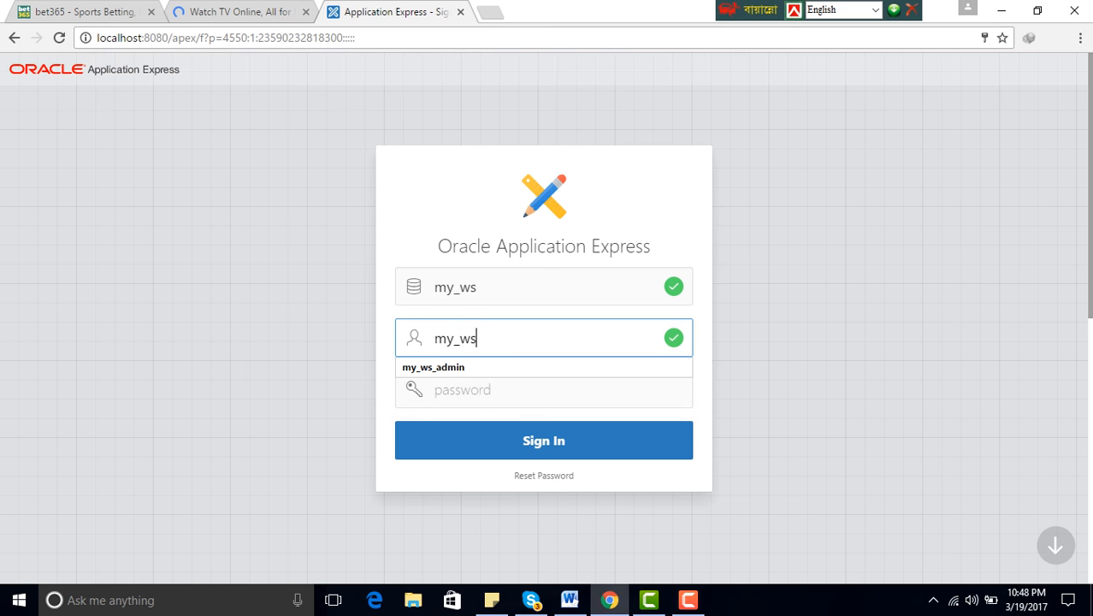
{"action": "type", "text": "_a"}
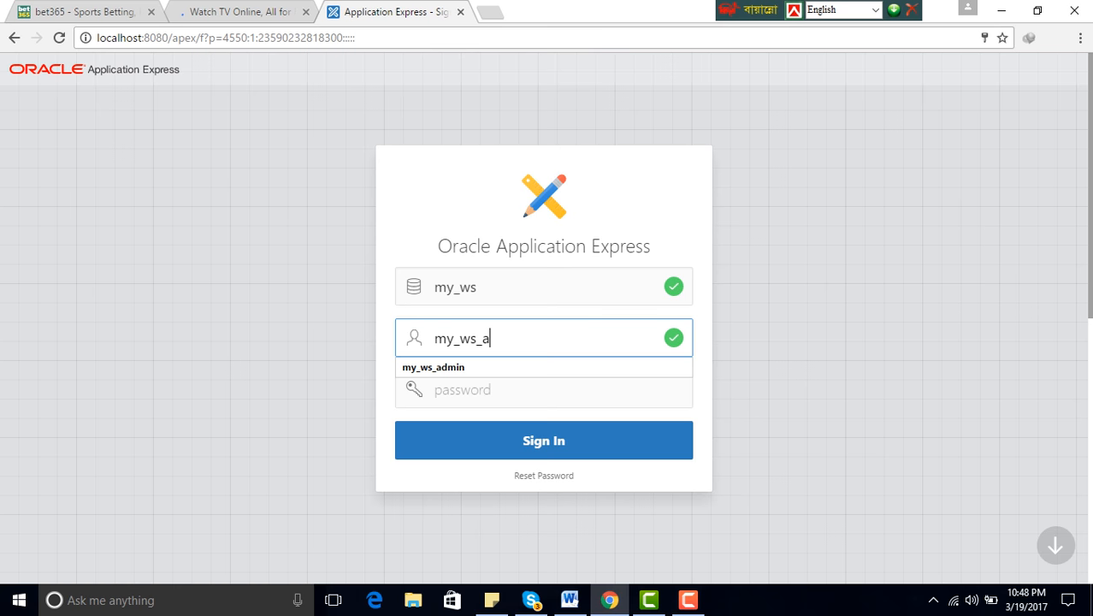
{"action": "type", "text": "dmin"}
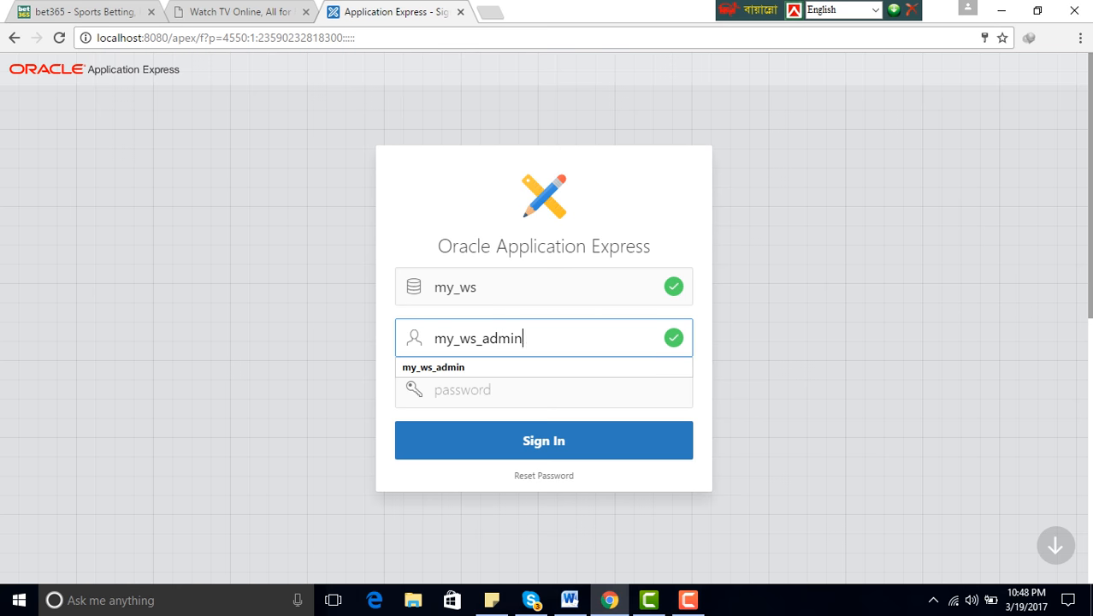
{"action": "type", "text": "password"}
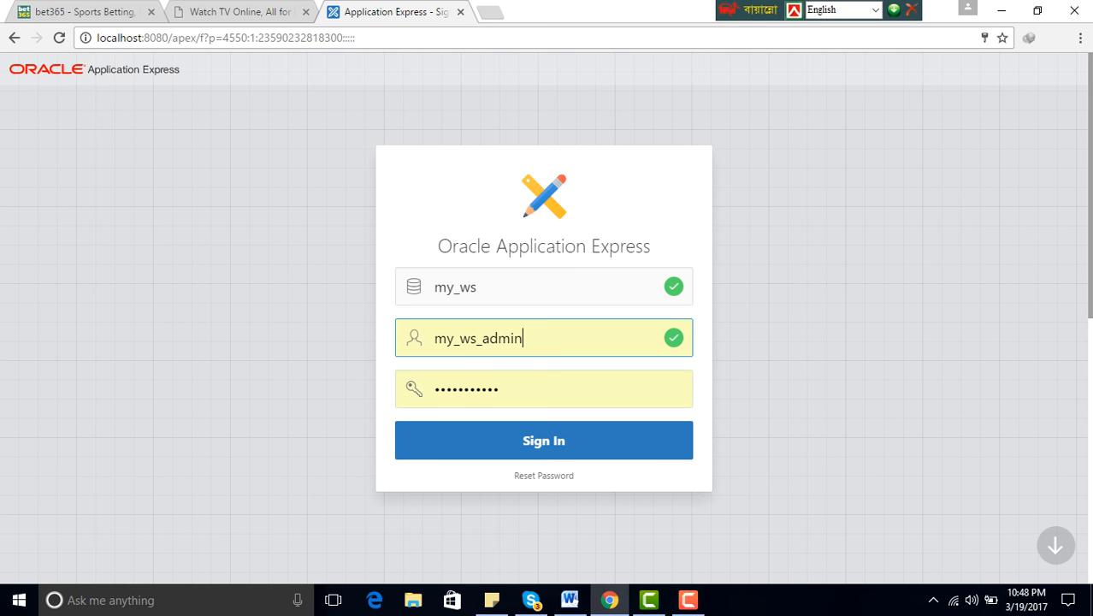
{"action": "left_click", "coordinate": [543, 440]}
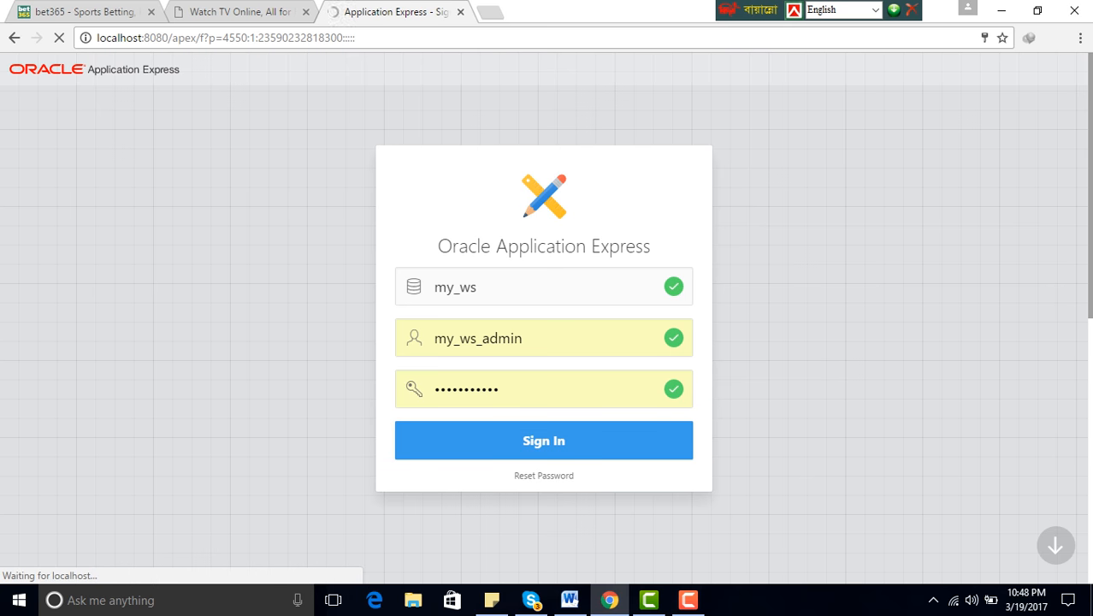
{"action": "left_click", "coordinate": [544, 441]}
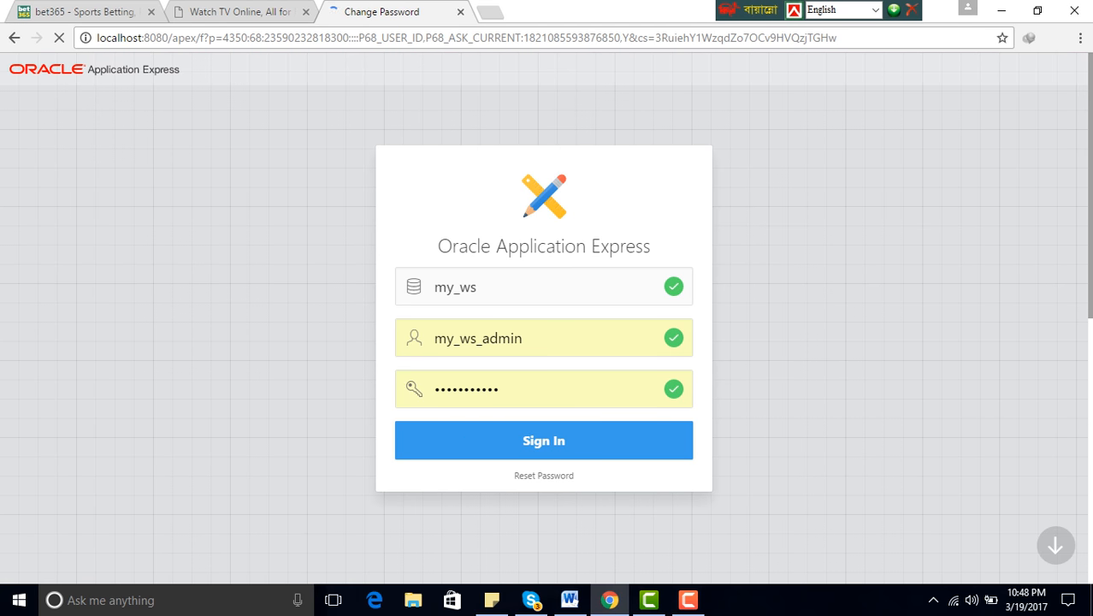
{"action": "left_click", "coordinate": [543, 440]}
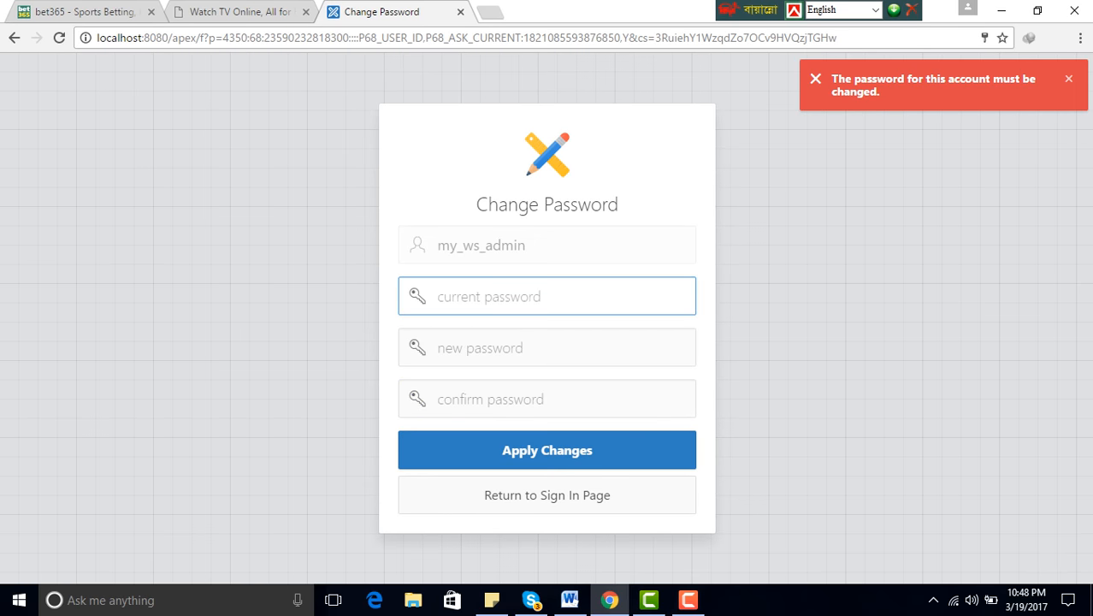
Step: Enter my_ws_admin's current password
{"action": "left_click", "coordinate": [544, 296]}
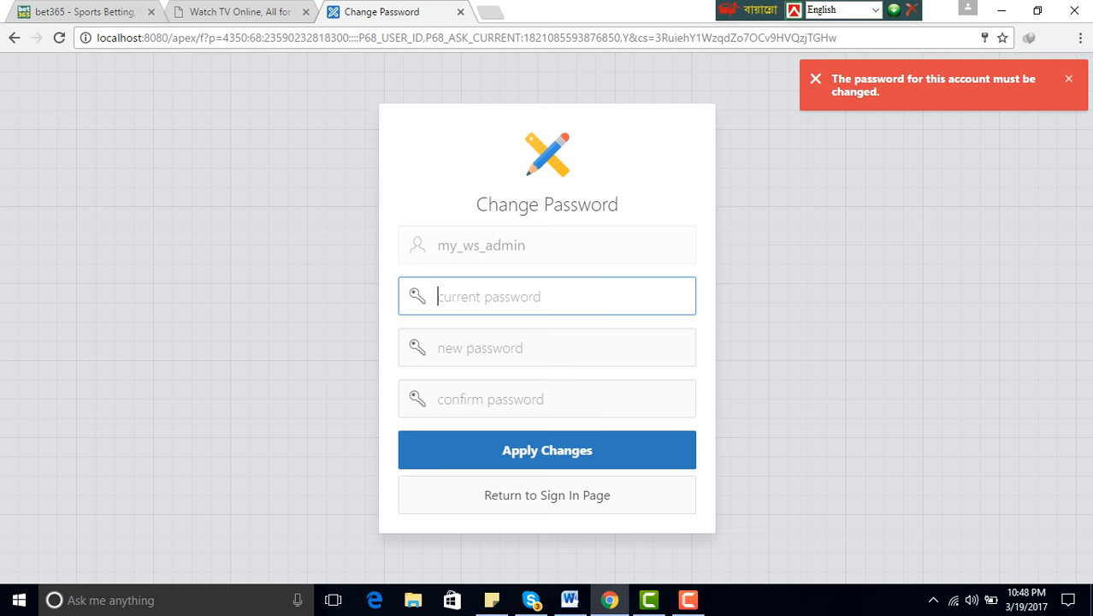
{"action": "type", "text": "••"}
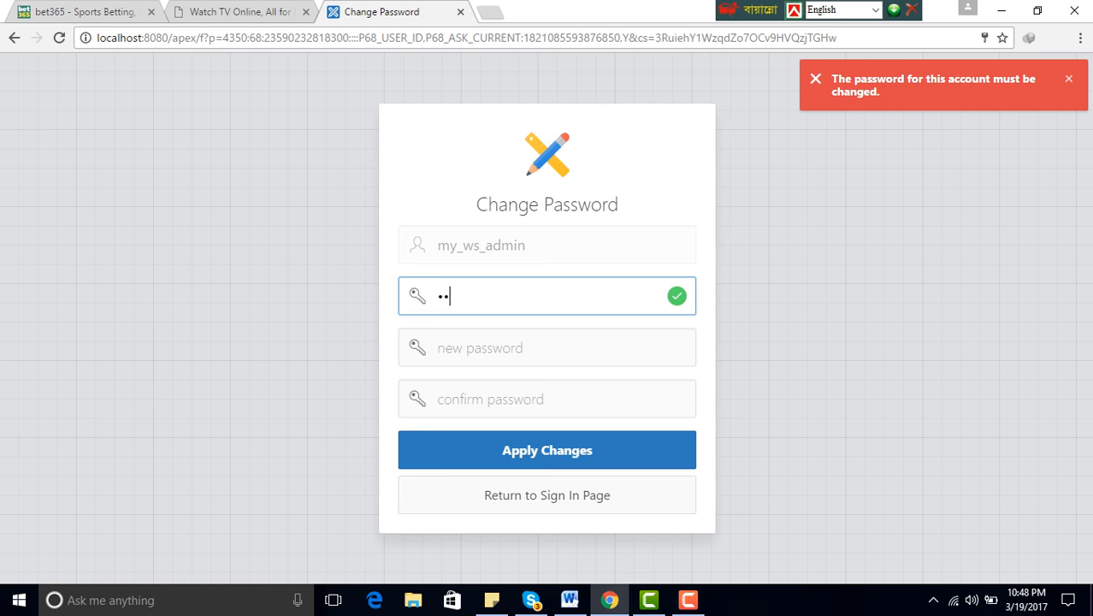
{"action": "type", "text": "•••"}
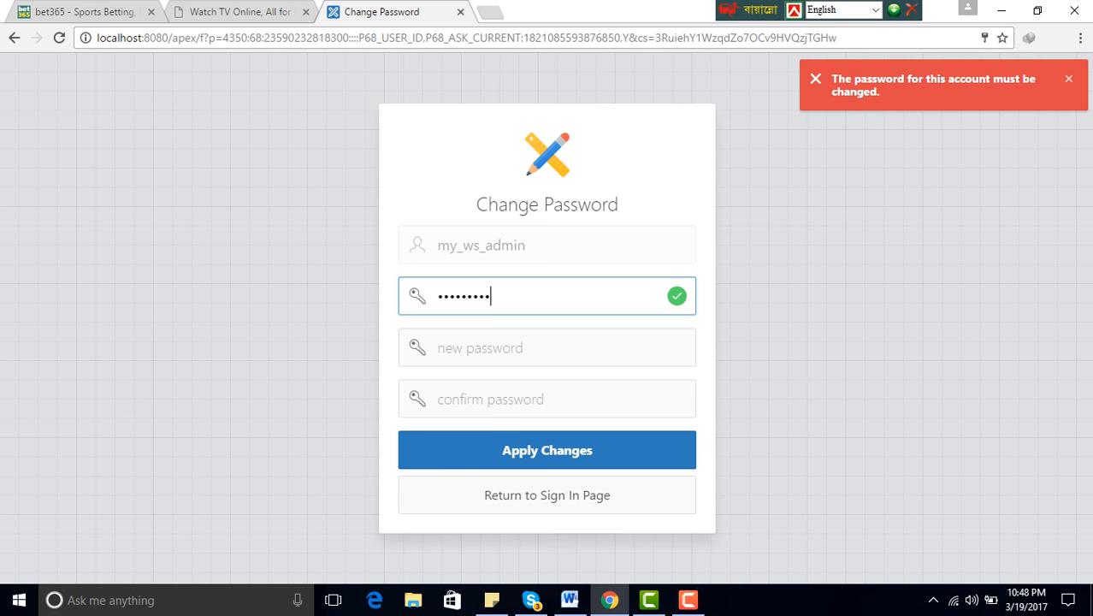
{"action": "type", "text": "•"}
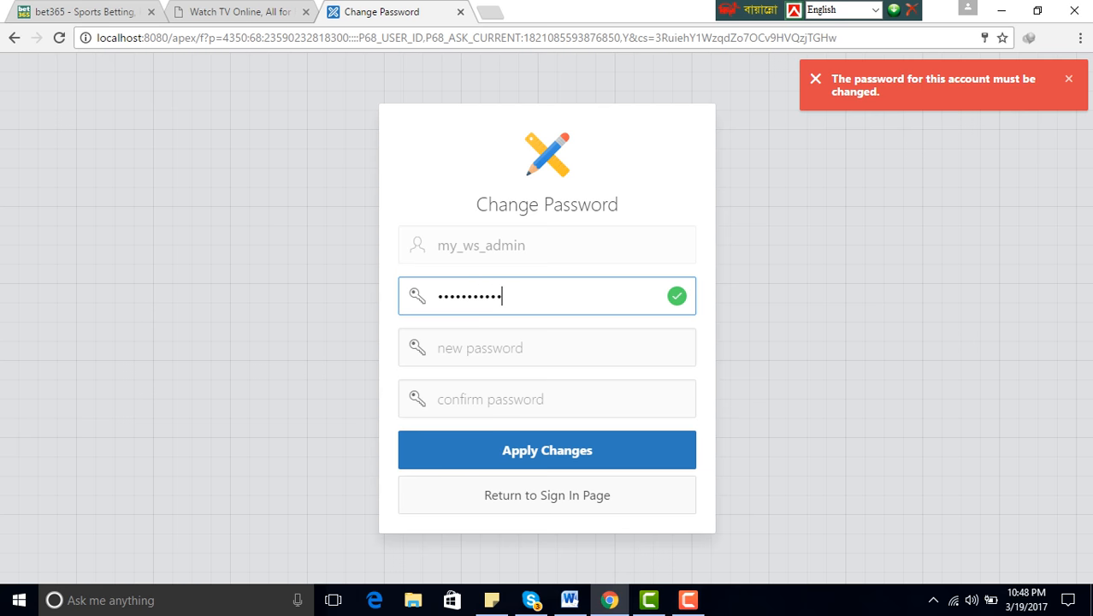
Step: Enter and confirm the new password, then apply the change
{"action": "left_click", "coordinate": [546, 347]}
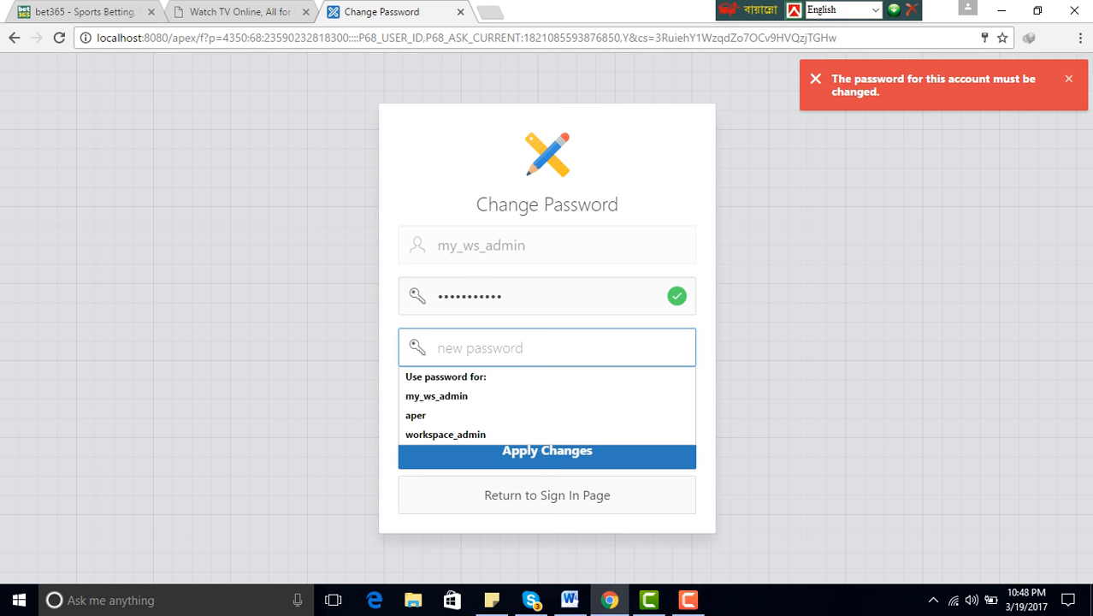
{"action": "left_click", "coordinate": [547, 347]}
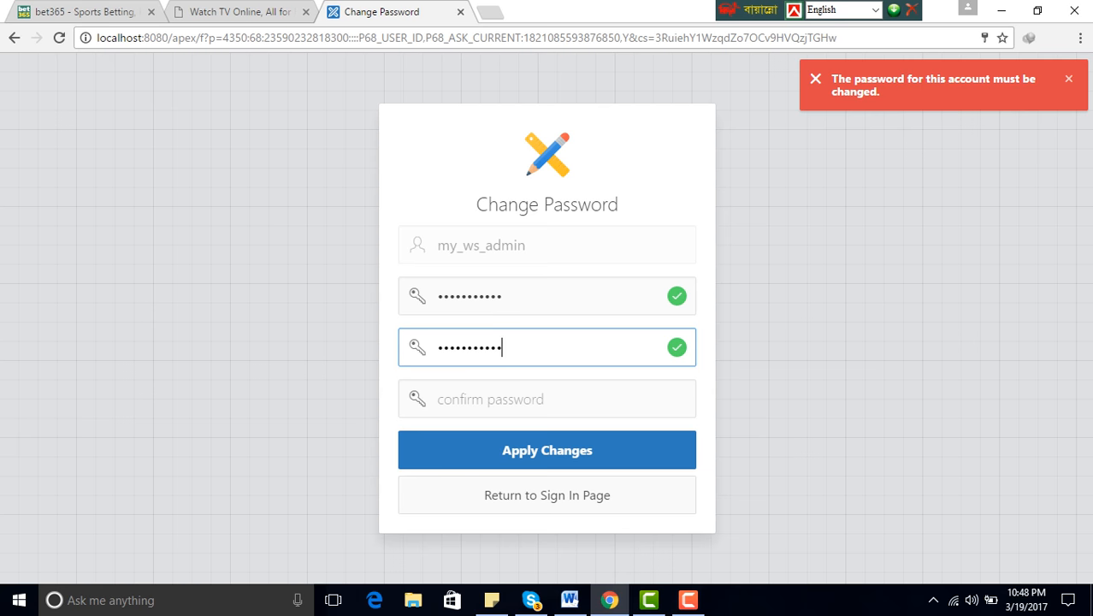
{"action": "left_click", "coordinate": [547, 398]}
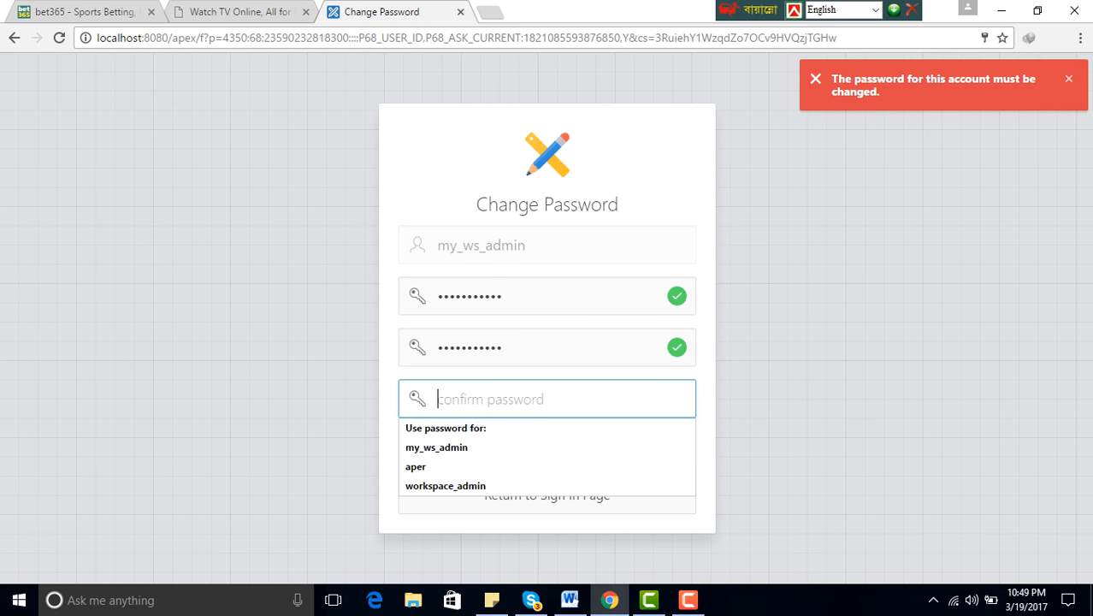
{"action": "type", "text": "•••"}
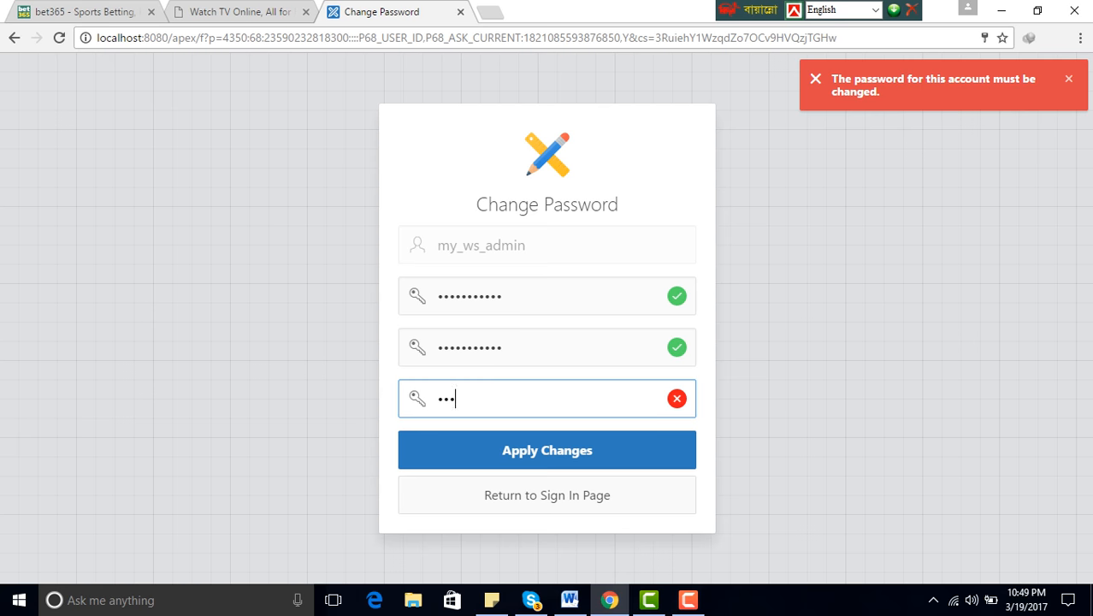
{"action": "type", "text": "•••"}
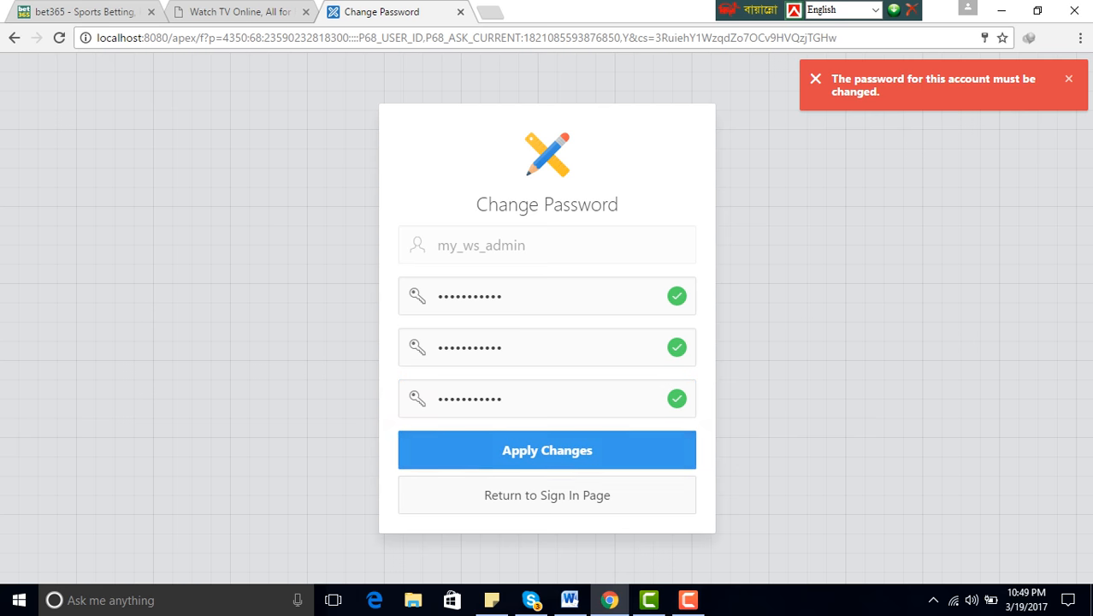
{"action": "left_click", "coordinate": [546, 449]}
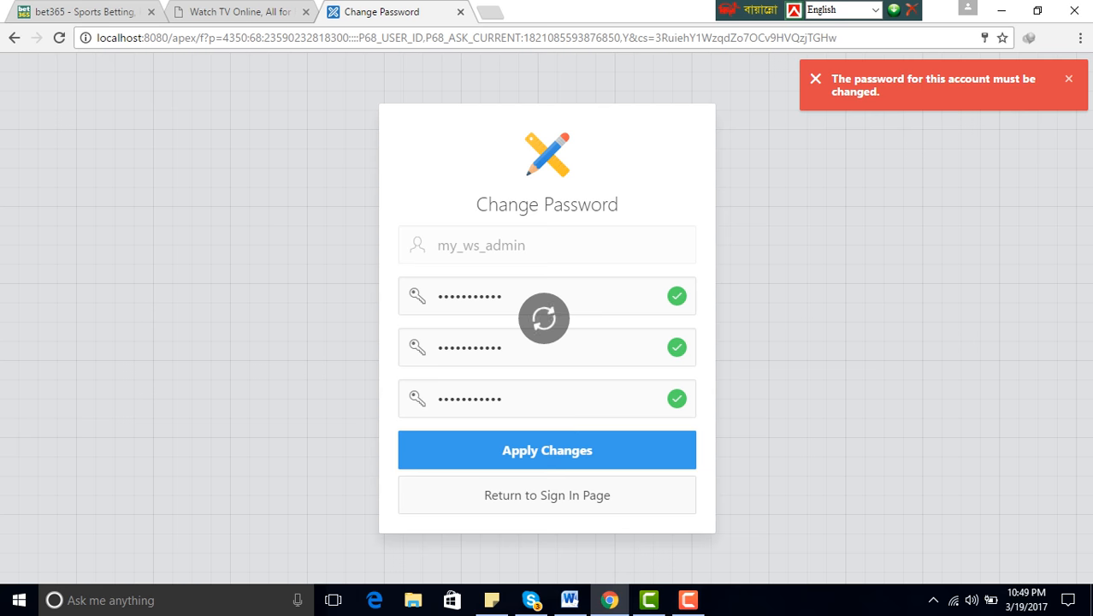
{"action": "left_click", "coordinate": [547, 449]}
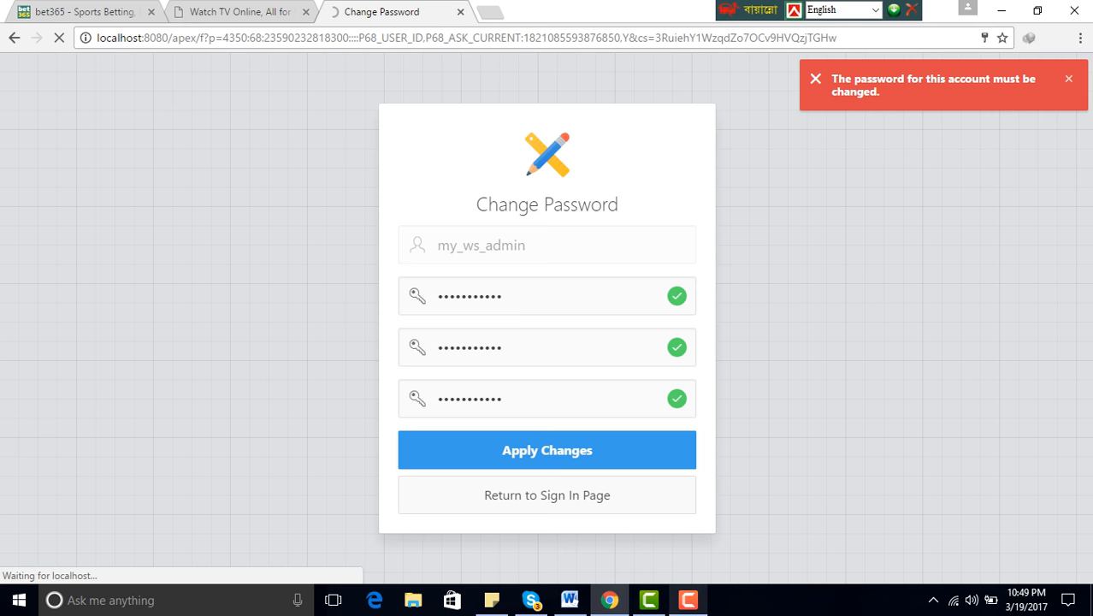
{"action": "left_click", "coordinate": [547, 450]}
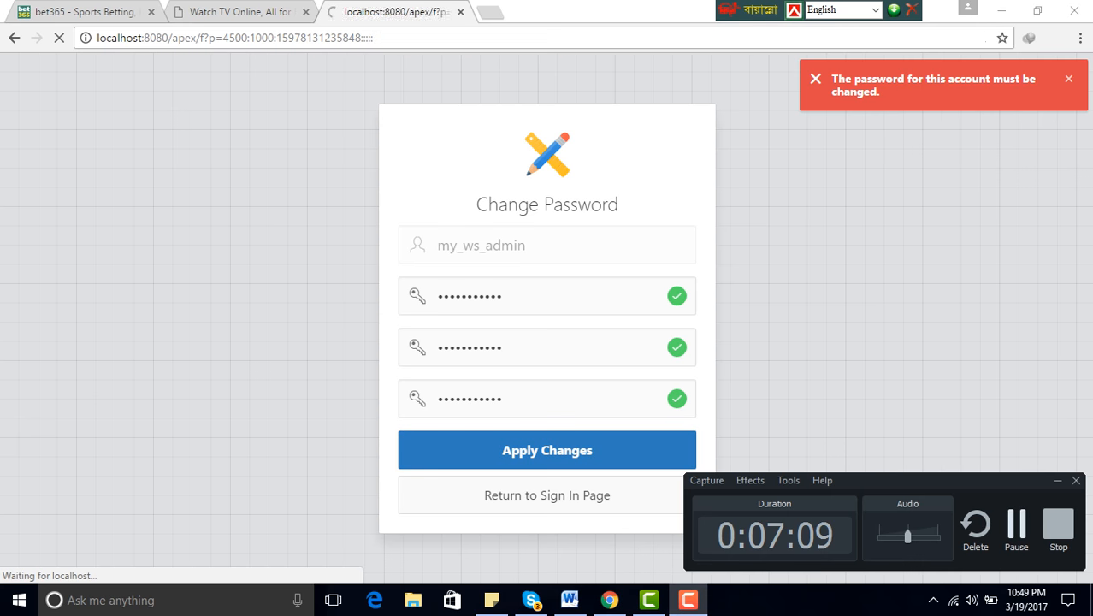
Step: Let the my_ws workspace home load and decline Chrome's offer to update the saved password
{"action": "left_click", "coordinate": [546, 450]}
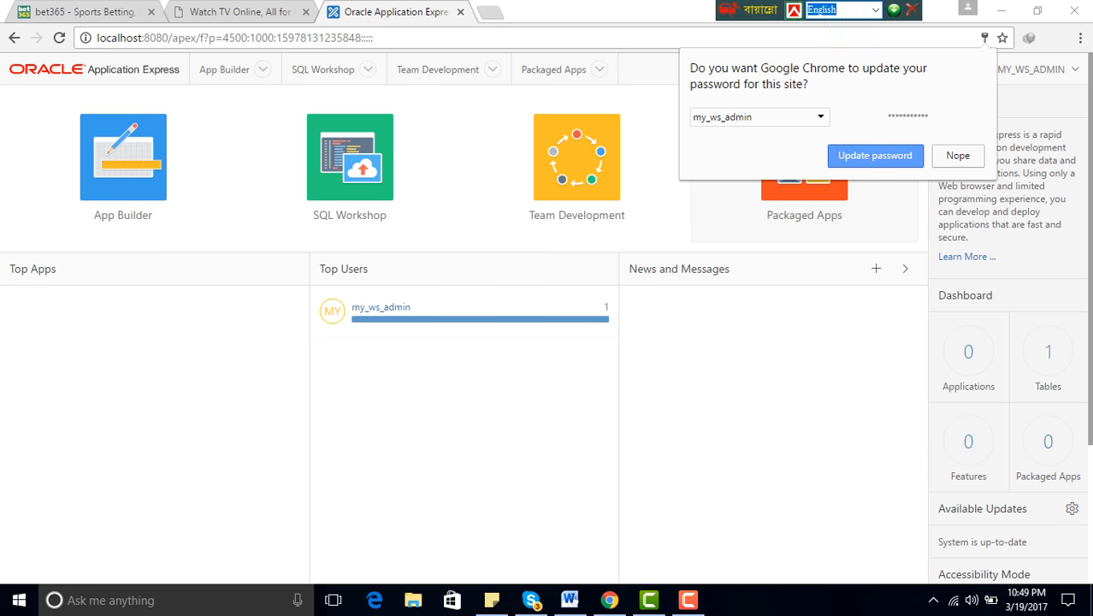
{"action": "left_click", "coordinate": [957, 154]}
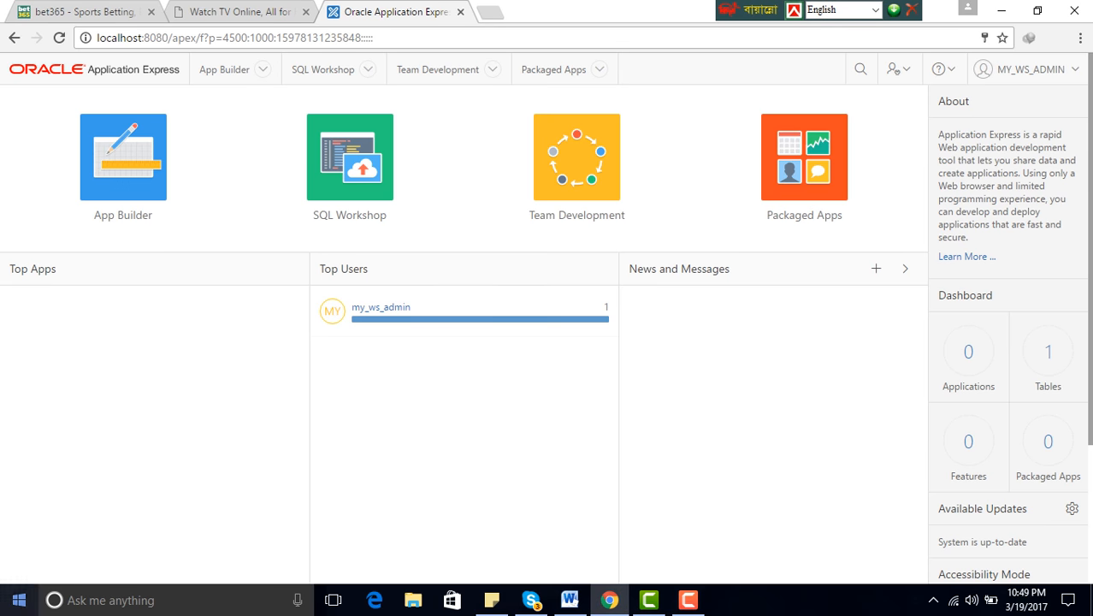
{"action": "mouse_move", "coordinate": [381, 306]}
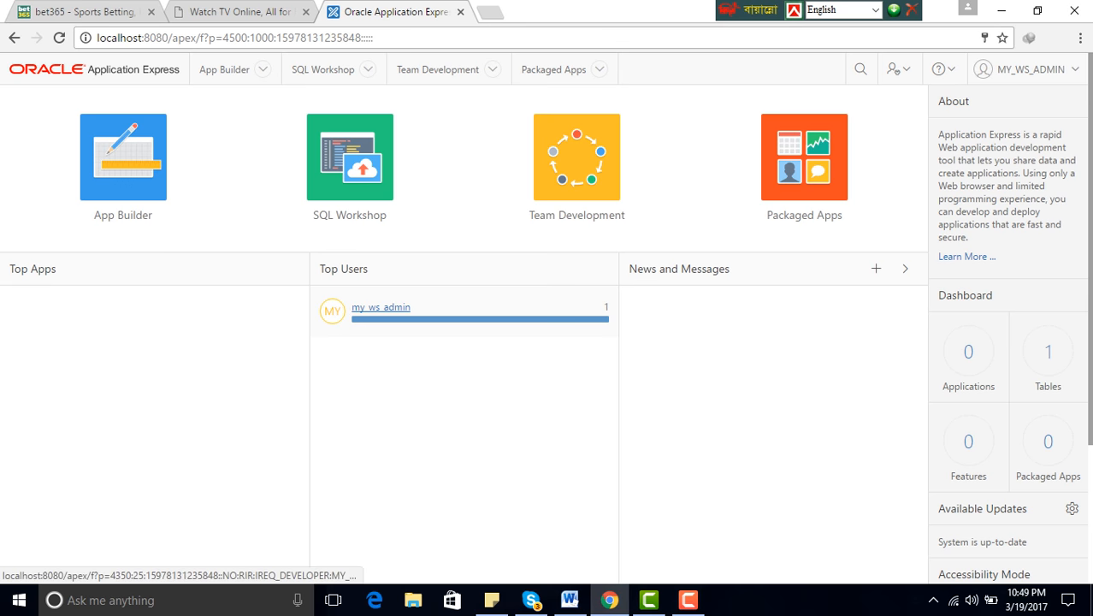